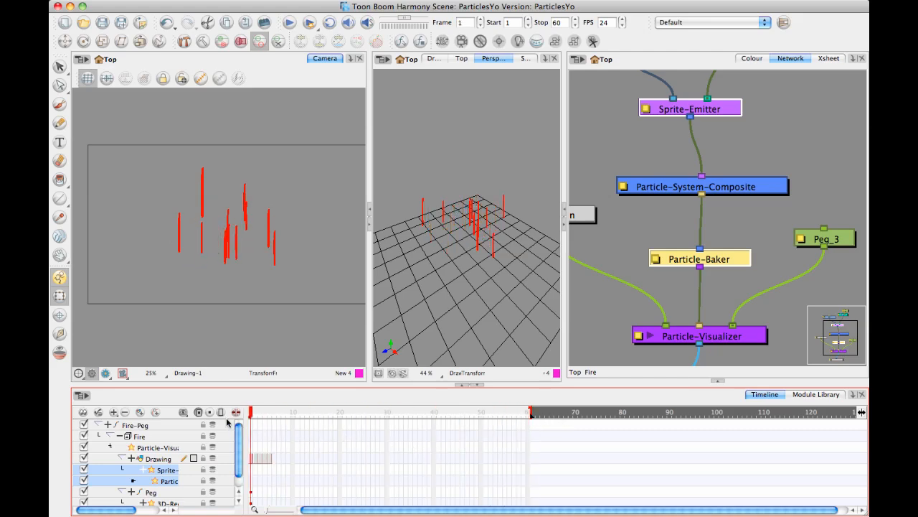
mouse_move(688, 206)
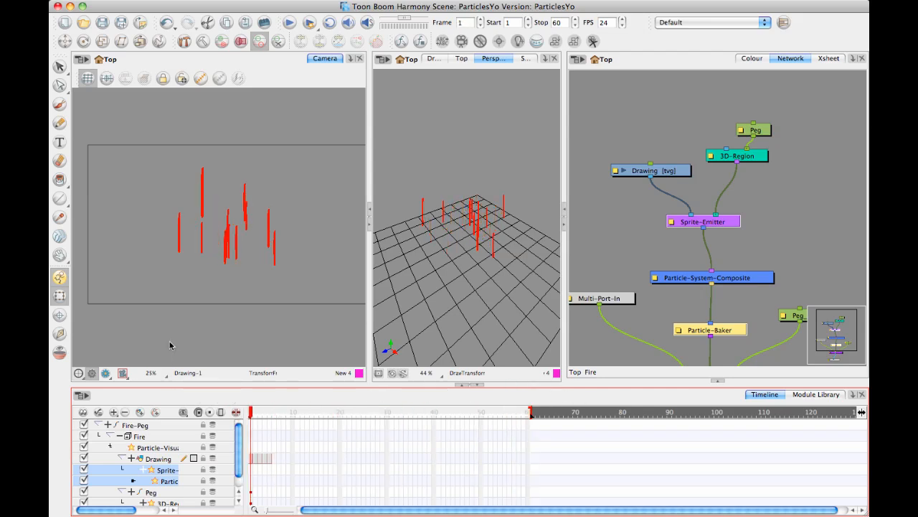
mouse_move(376, 297)
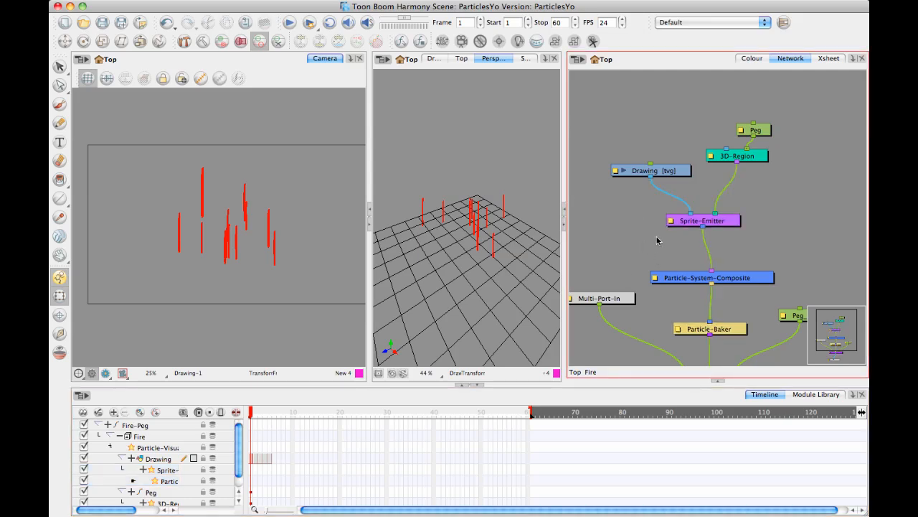
Open the Sprite-Emitter's Layer Properties and keep Type Generation Strategy on sequential numbering
double_click(702, 221)
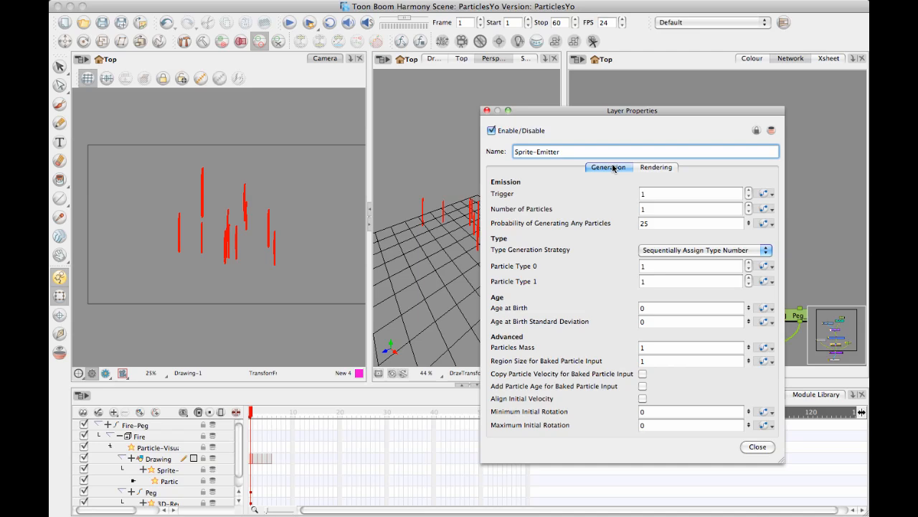
mouse_move(564, 294)
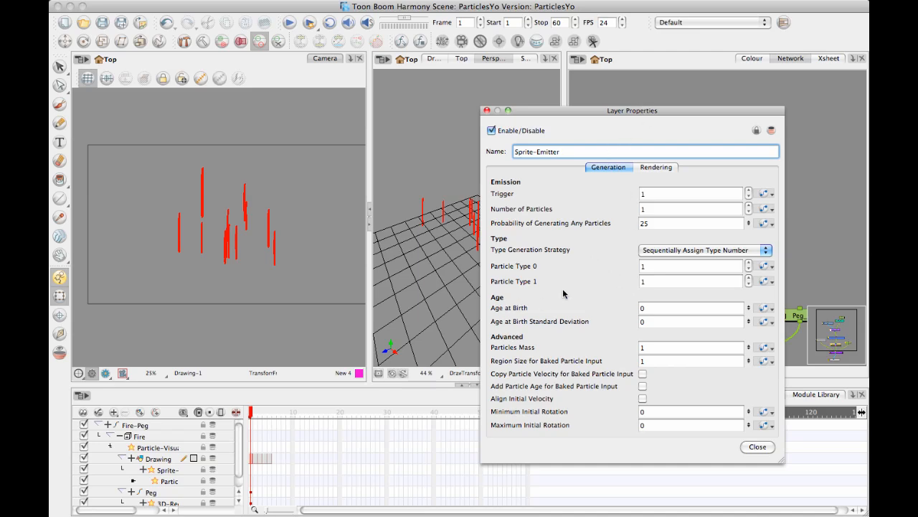
mouse_move(549, 285)
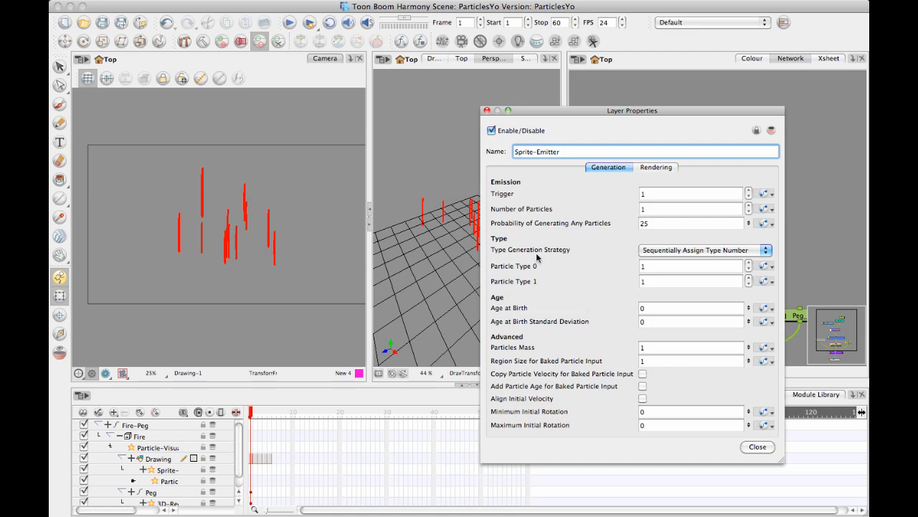
mouse_move(544, 263)
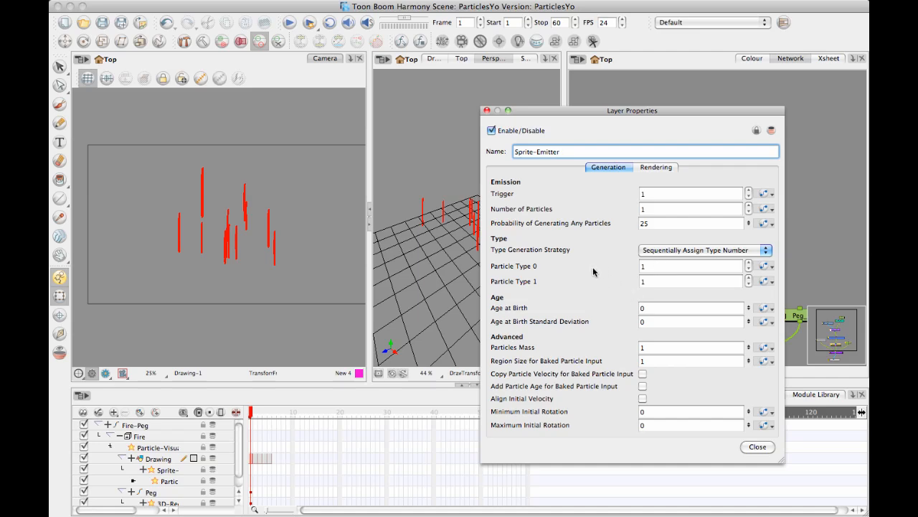
click(704, 249)
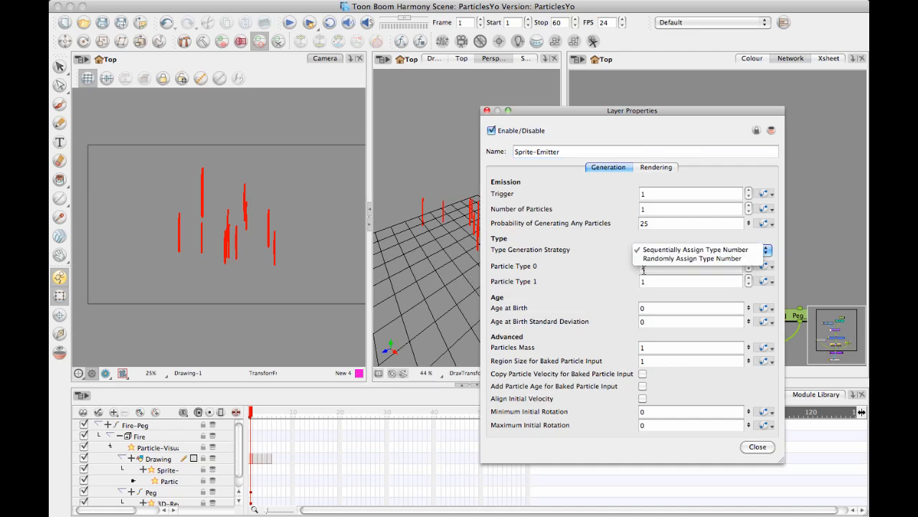
click(692, 249)
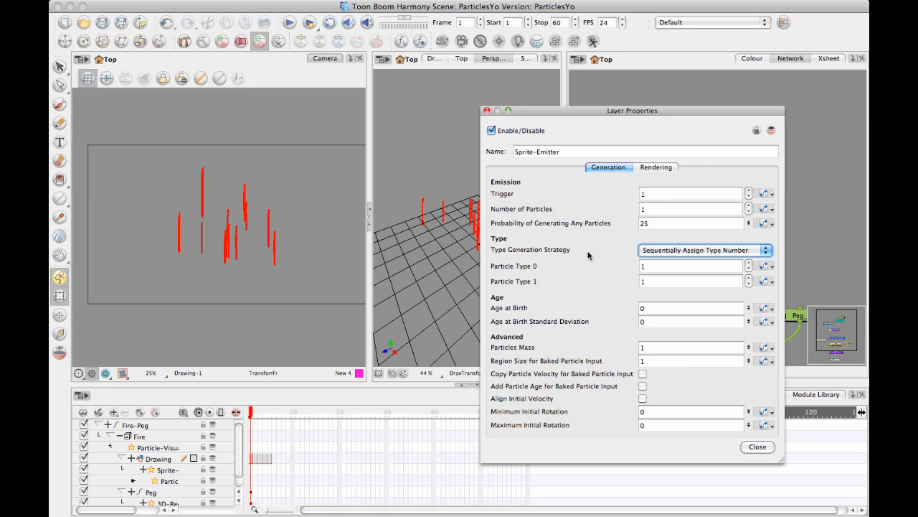
mouse_move(524, 277)
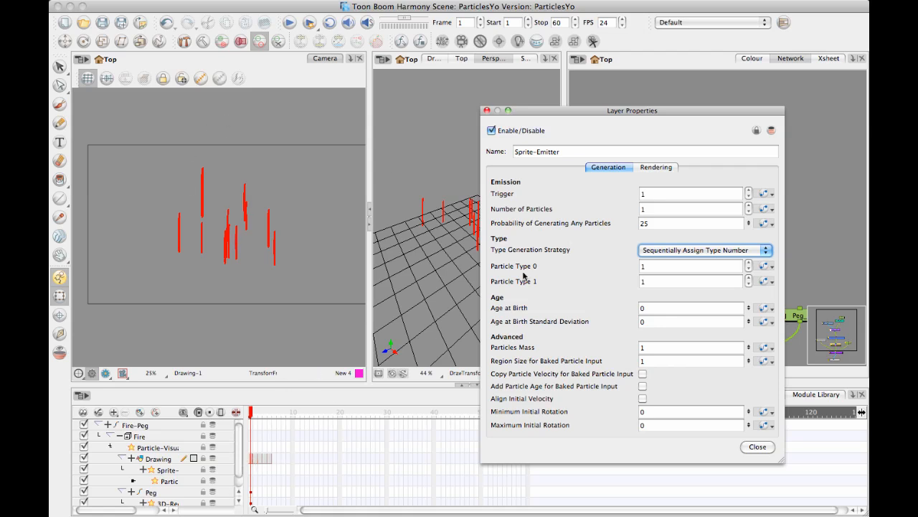
mouse_move(611, 276)
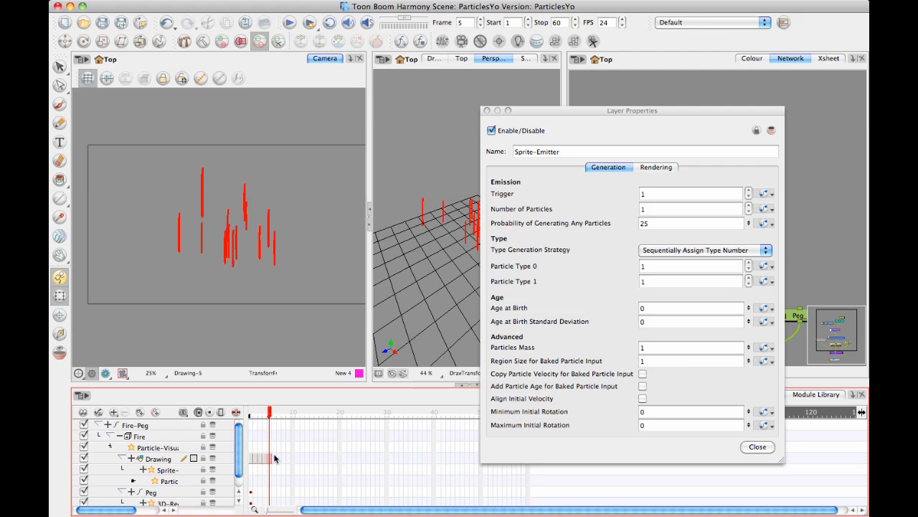
Select the Drawing layer and set Particle Type 1 to 5
click(157, 458)
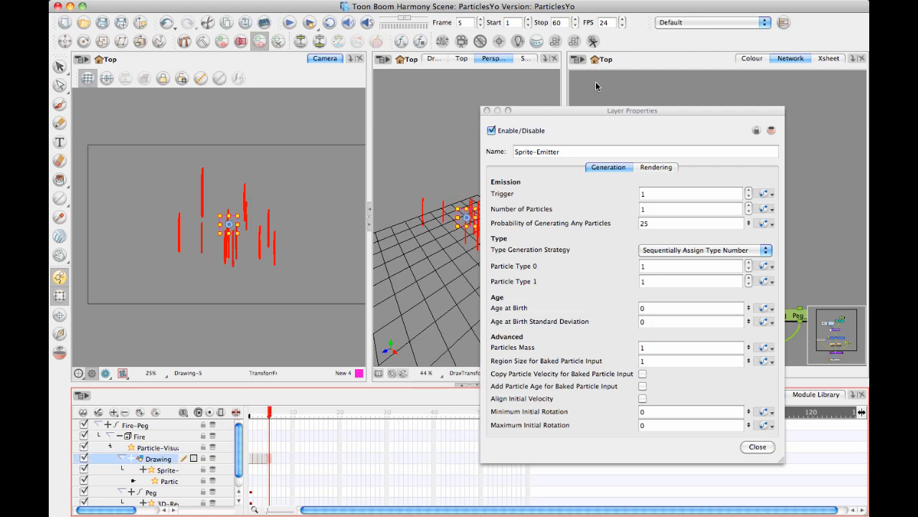
click(691, 280)
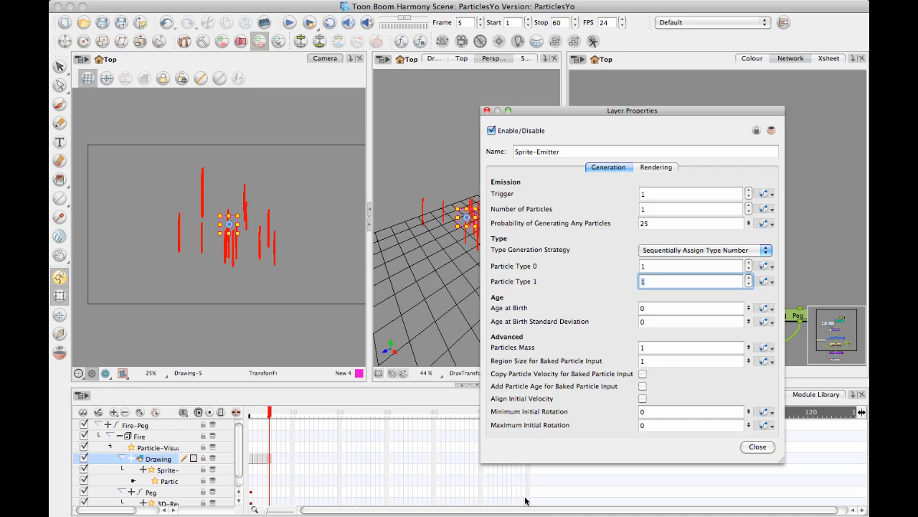
text(5)
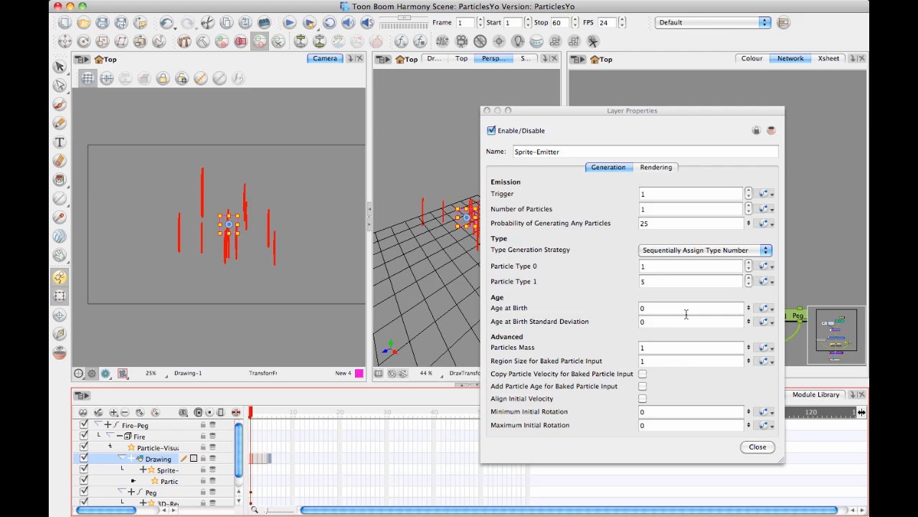
mouse_move(625, 257)
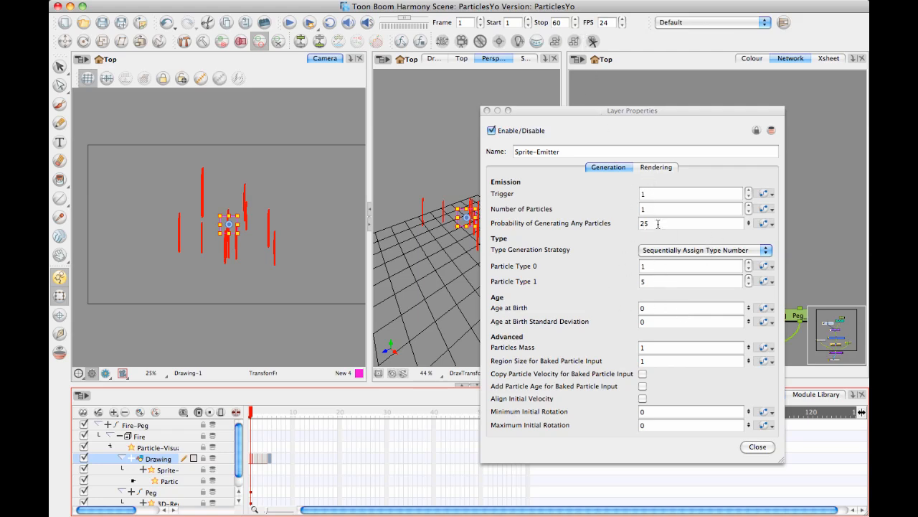
Set Type Generation Strategy to Randomly Assign Type Number to show mixed sprites 1–4
click(705, 250)
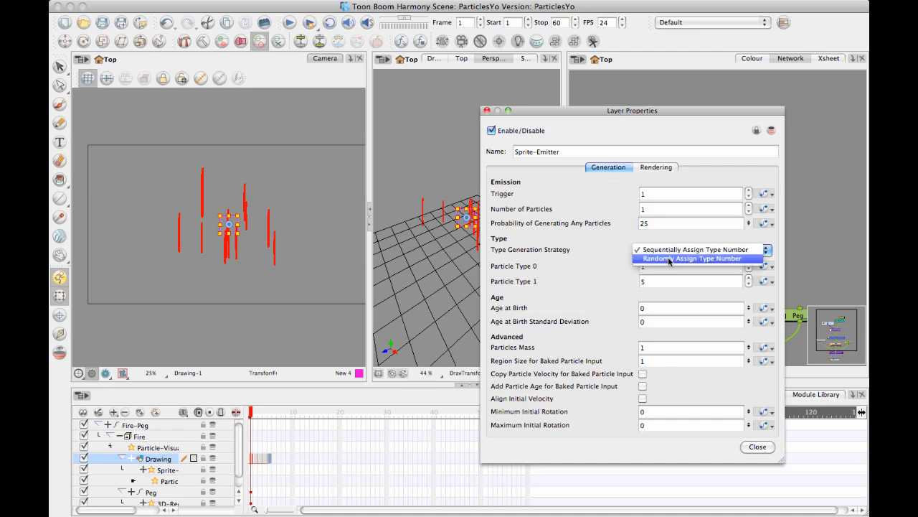
click(694, 258)
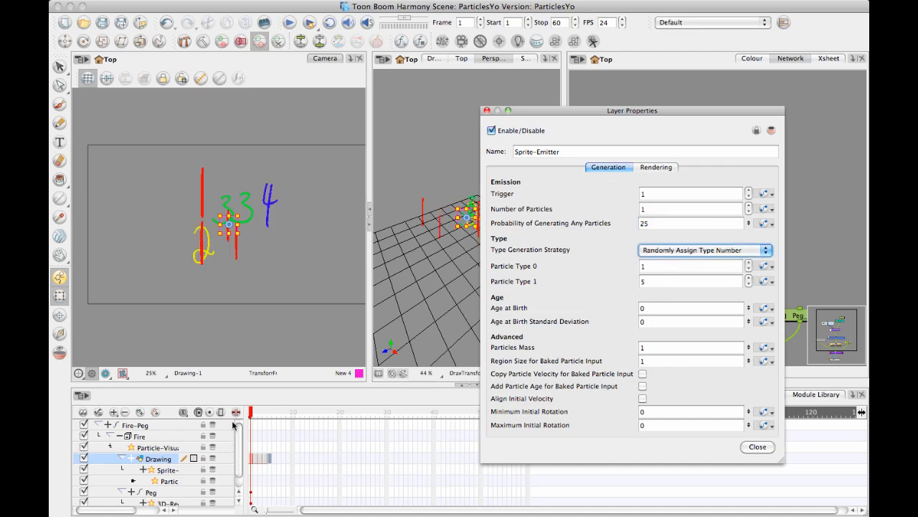
click(273, 413)
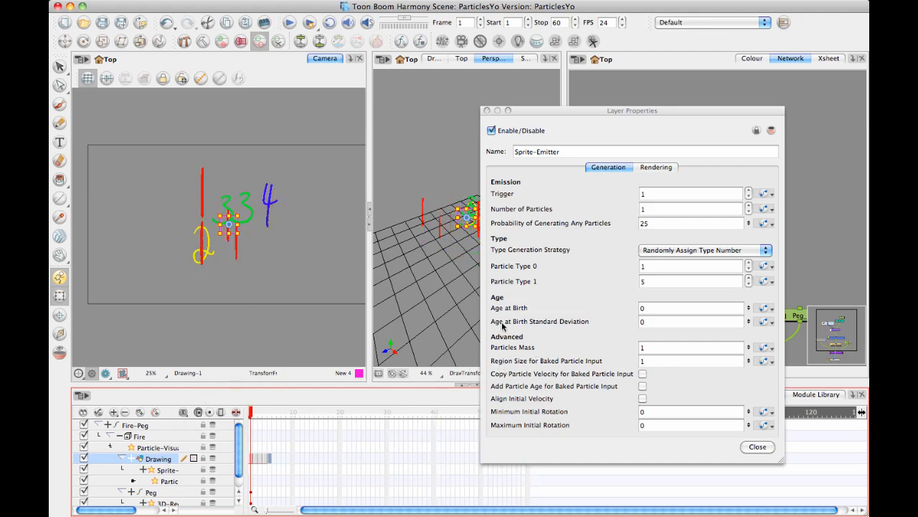
mouse_move(406, 192)
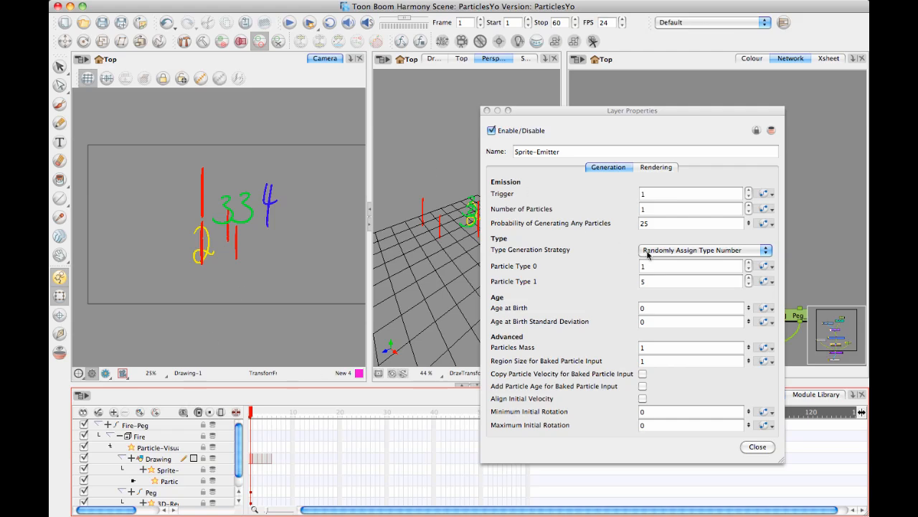
mouse_move(581, 269)
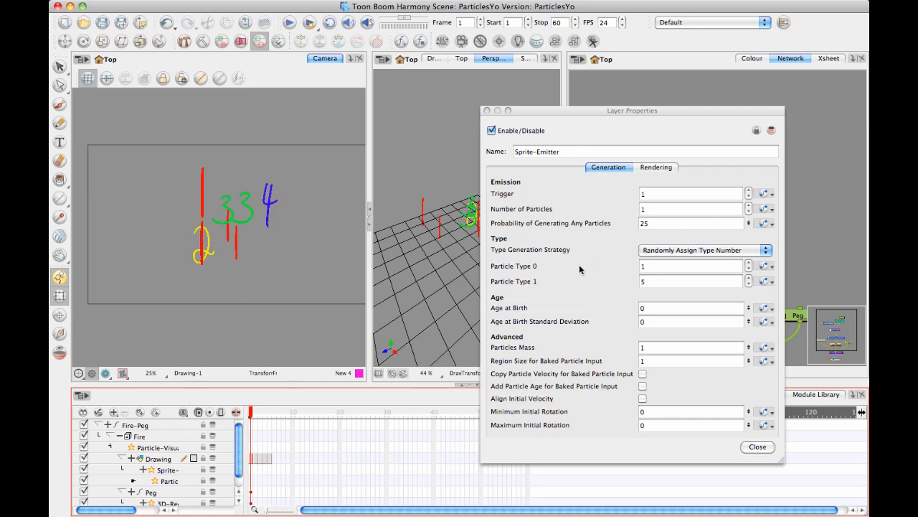
In Rendering settings, keep rendering by particle type and list the Cycling options
click(655, 167)
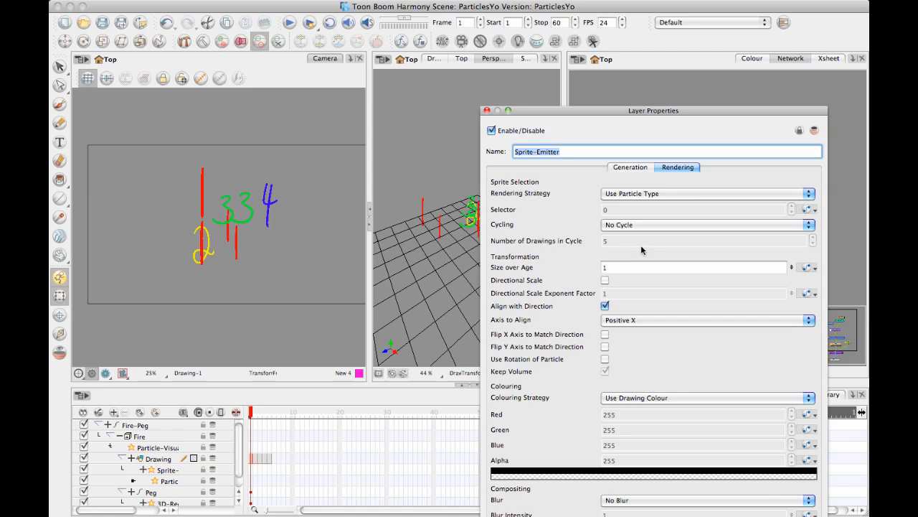
mouse_move(650, 225)
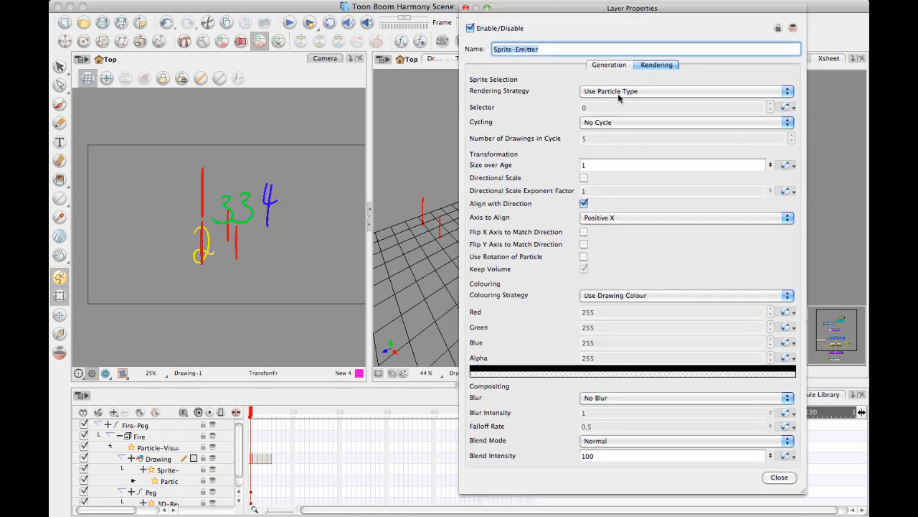
mouse_move(509, 77)
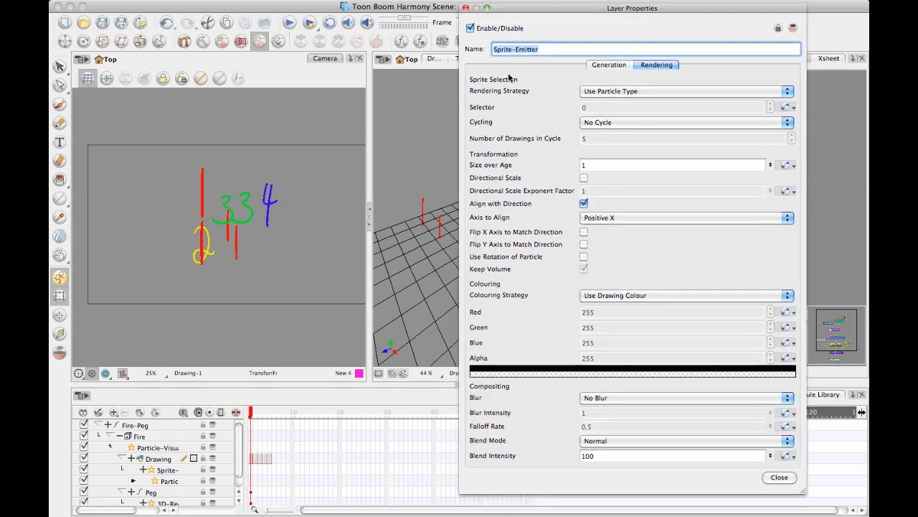
click(685, 91)
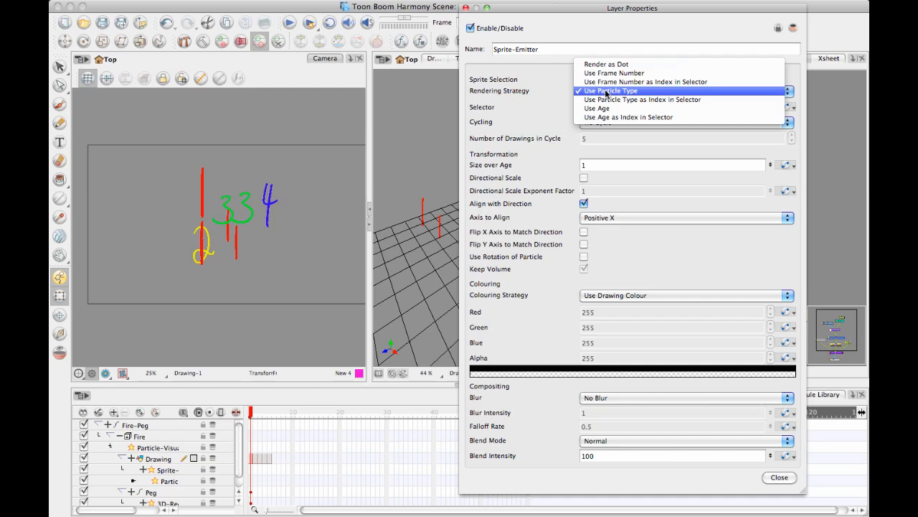
click(611, 90)
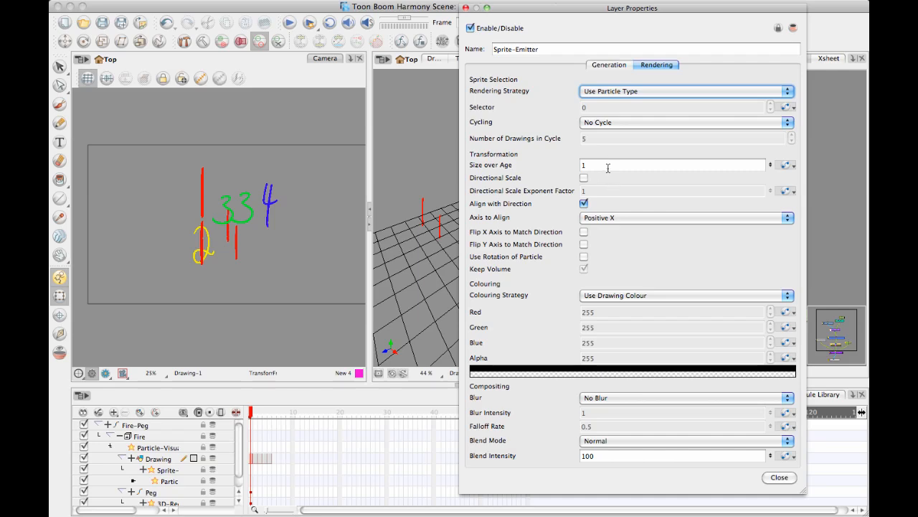
click(685, 122)
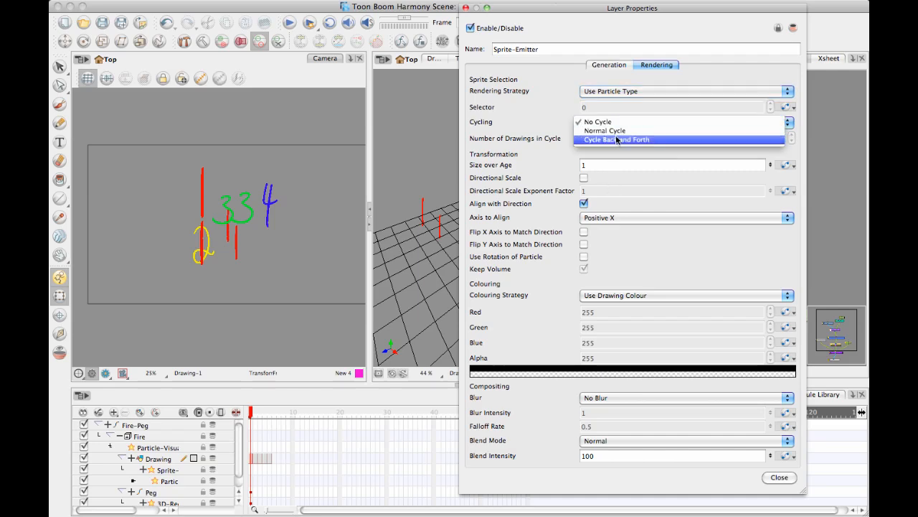
mouse_move(605, 129)
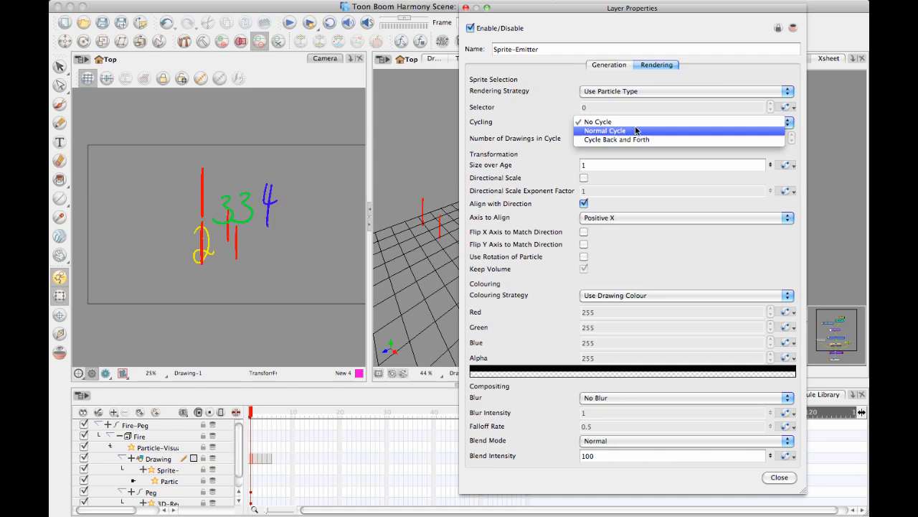
mouse_move(562, 166)
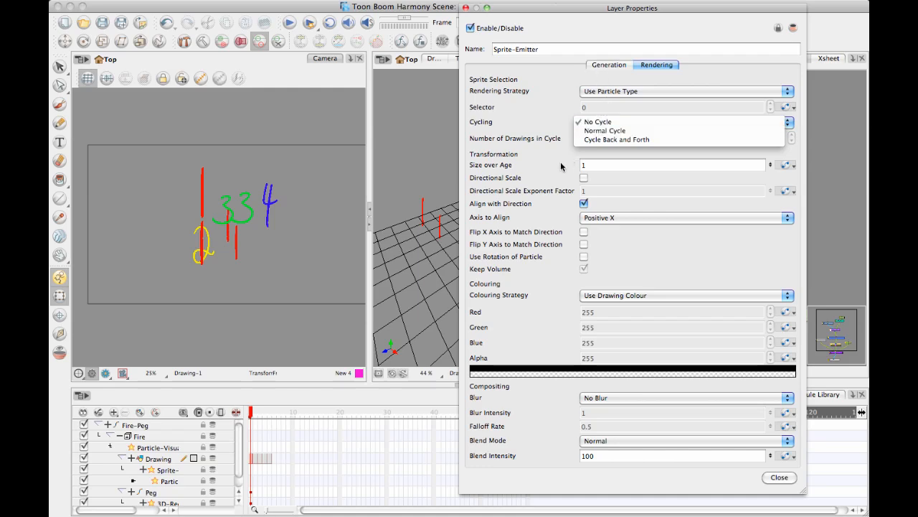
mouse_move(563, 168)
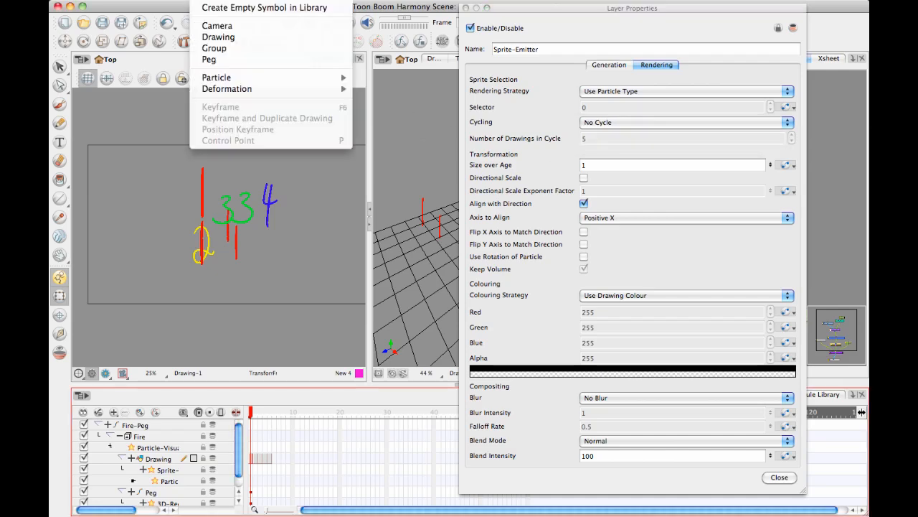
mouse_move(372, 134)
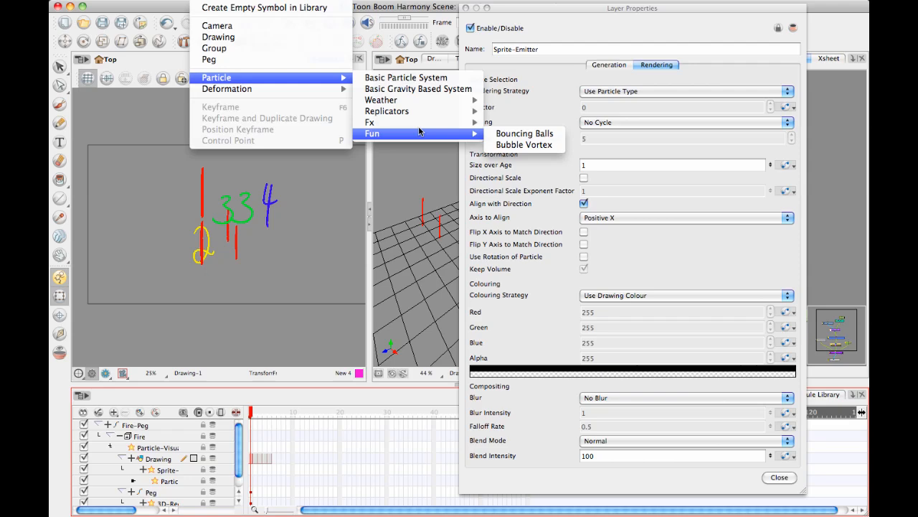
mouse_move(387, 111)
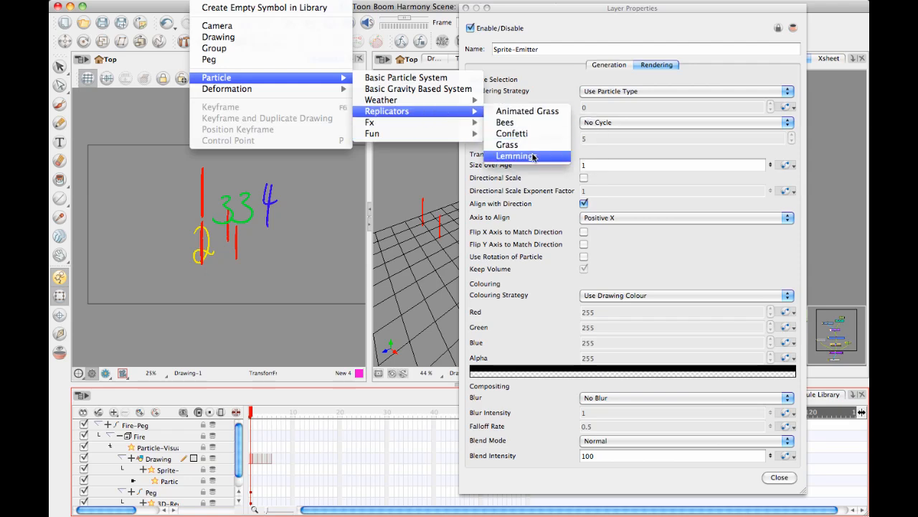
mouse_move(574, 259)
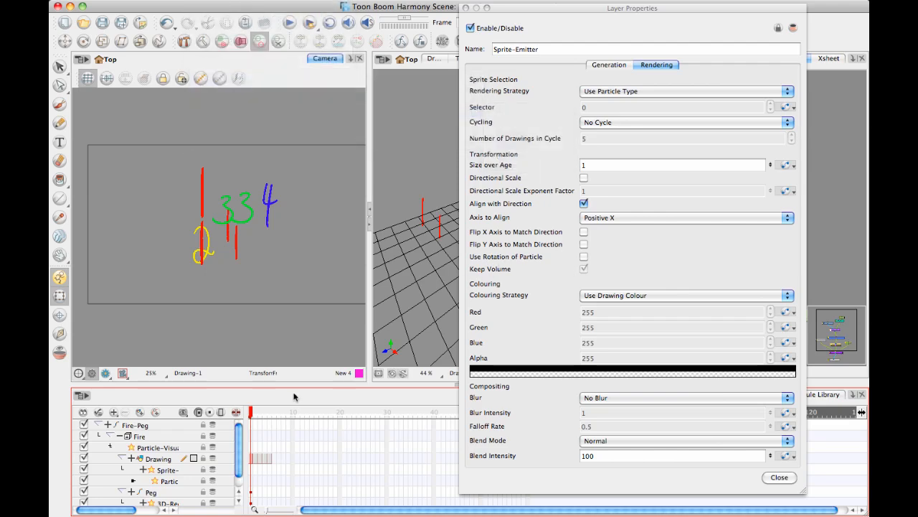
mouse_move(553, 96)
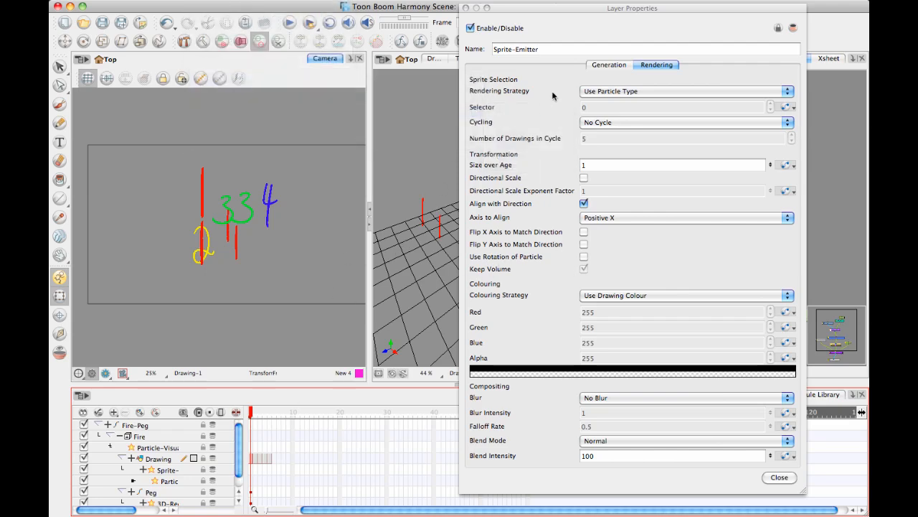
Set Type Generation Strategy to Sequentially Assign Type Number and Cycling to Normal Cycle
click(609, 65)
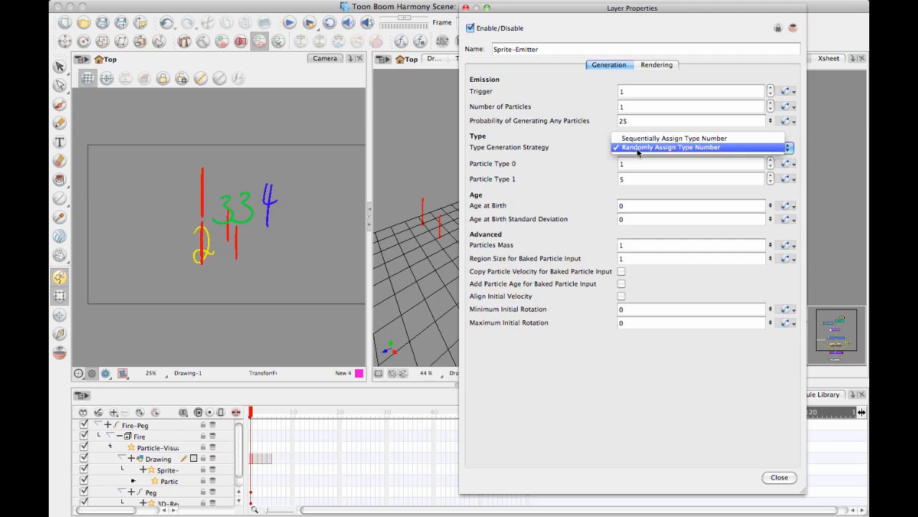
click(673, 138)
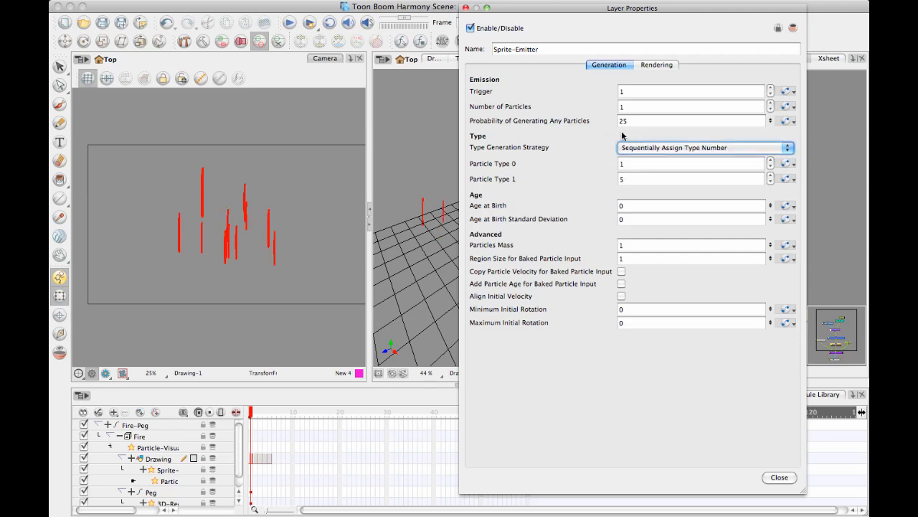
click(655, 64)
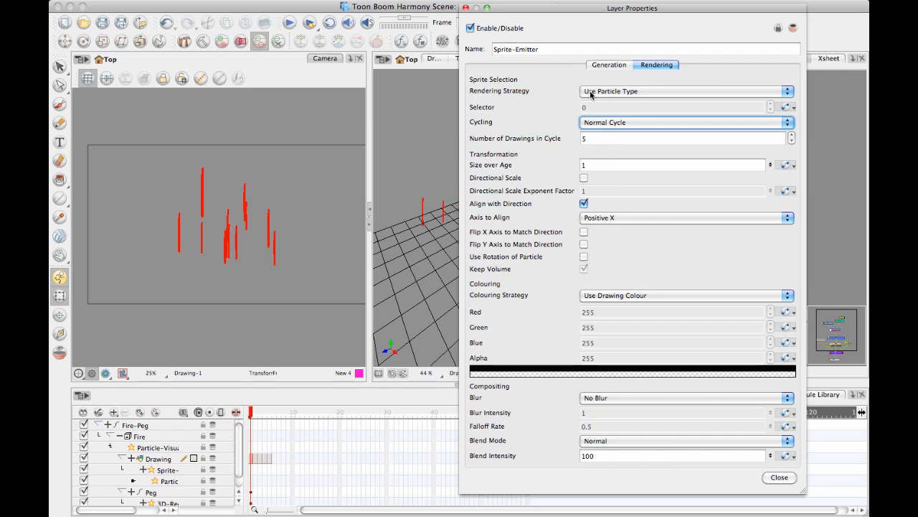
click(681, 137)
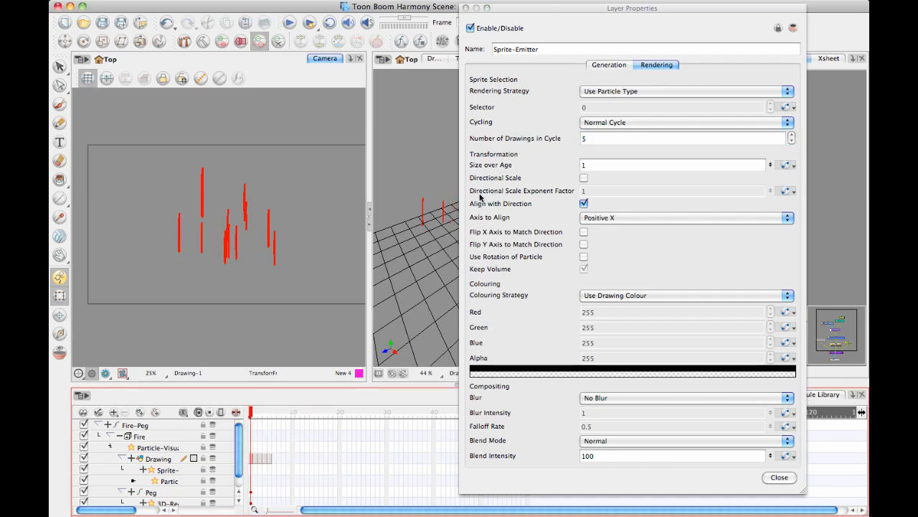
click(275, 416)
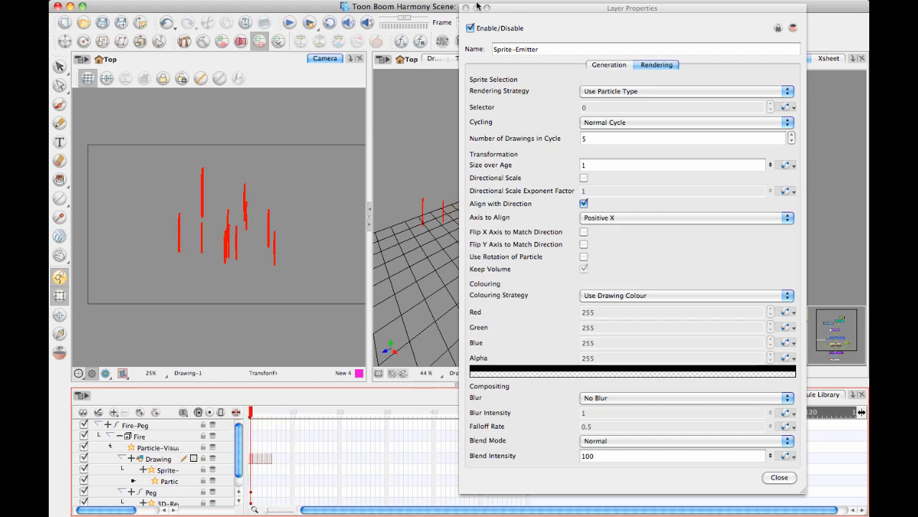
Return to Generation settings and set Type Generation Strategy to Randomly Assign Type Number
click(608, 64)
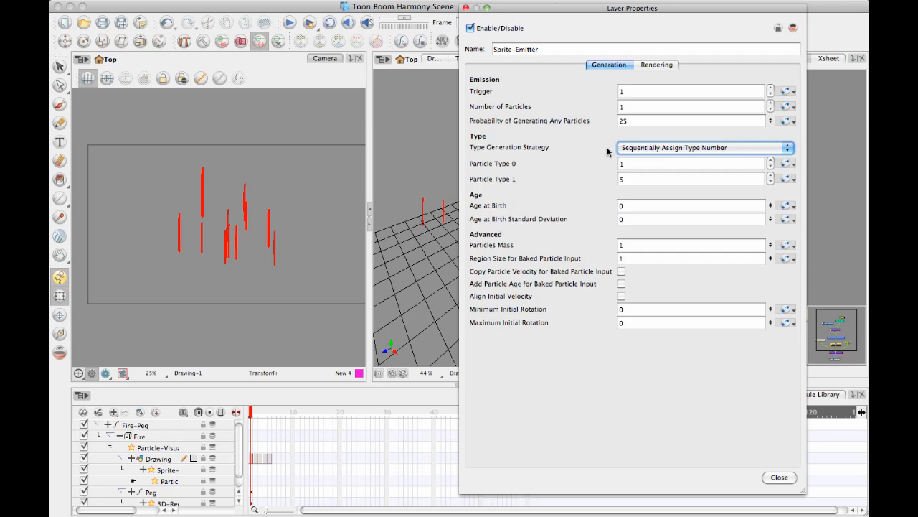
click(705, 147)
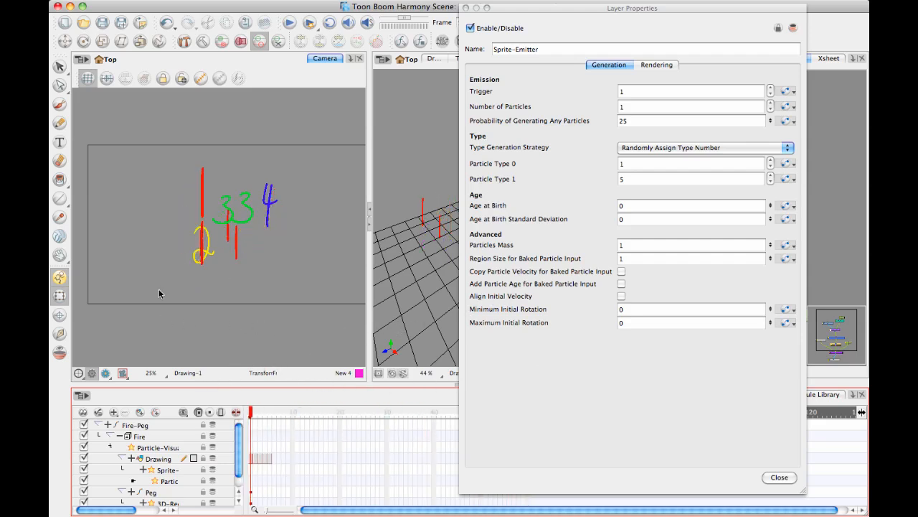
mouse_move(615, 231)
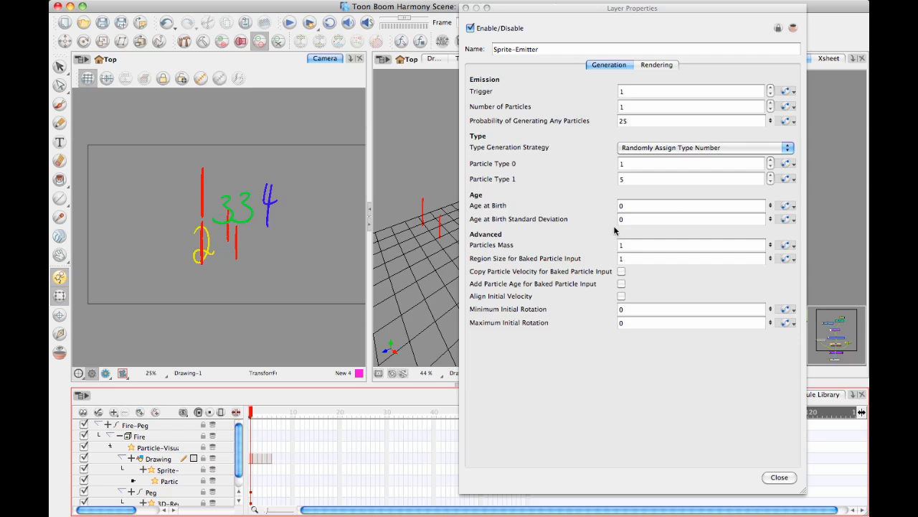
mouse_move(602, 269)
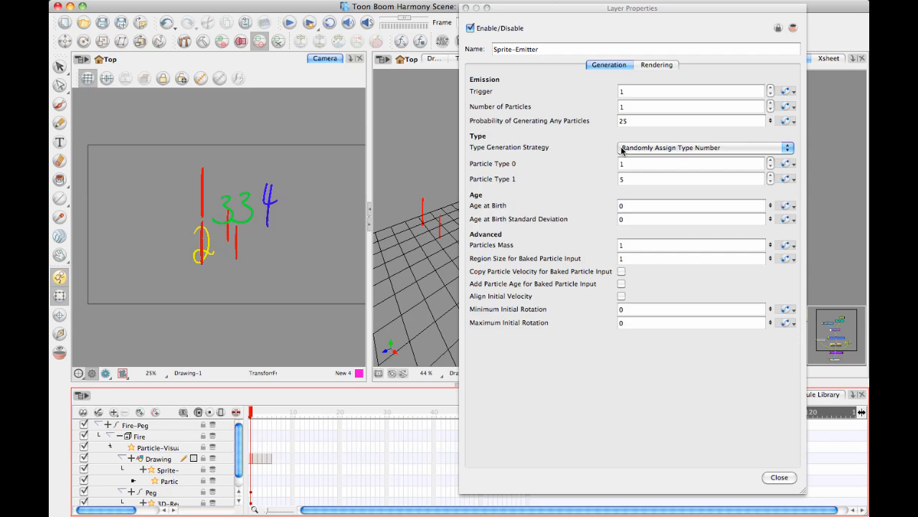
Set Age at Birth 3, standard deviation 2, and sequential type assignment
click(691, 205)
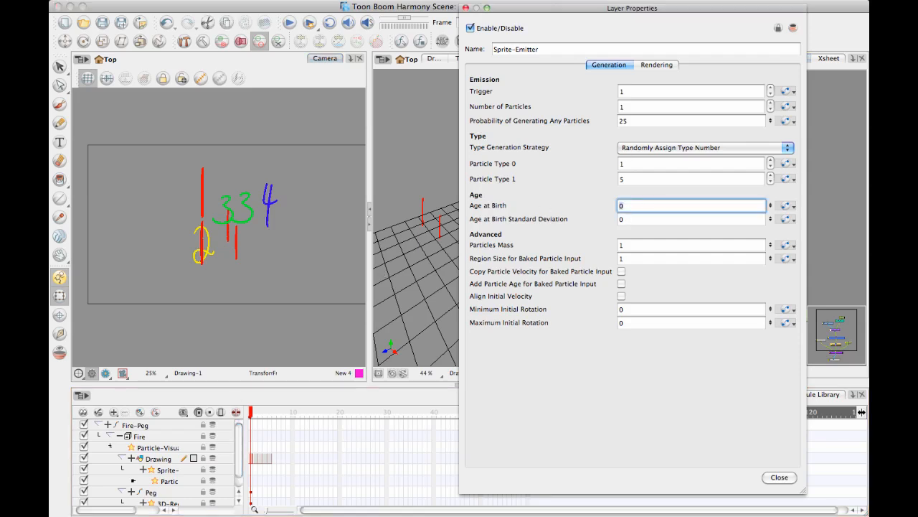
text(3)
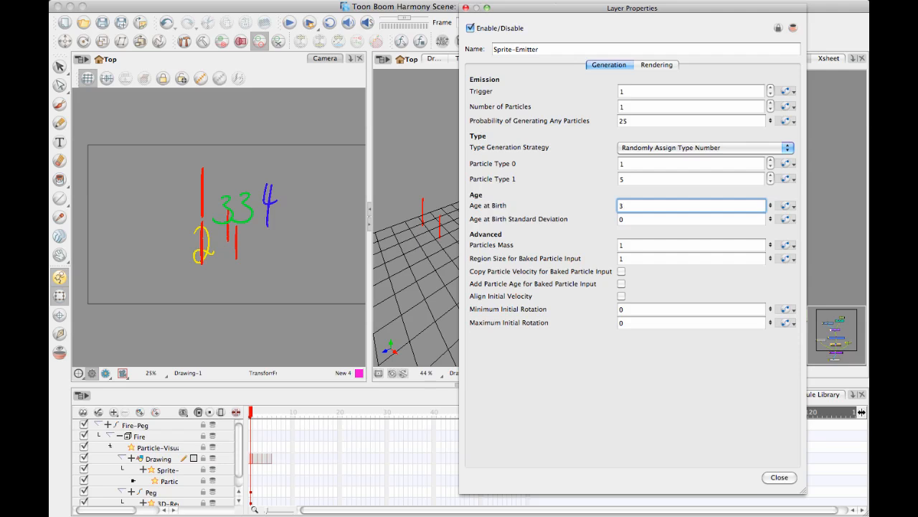
click(691, 218)
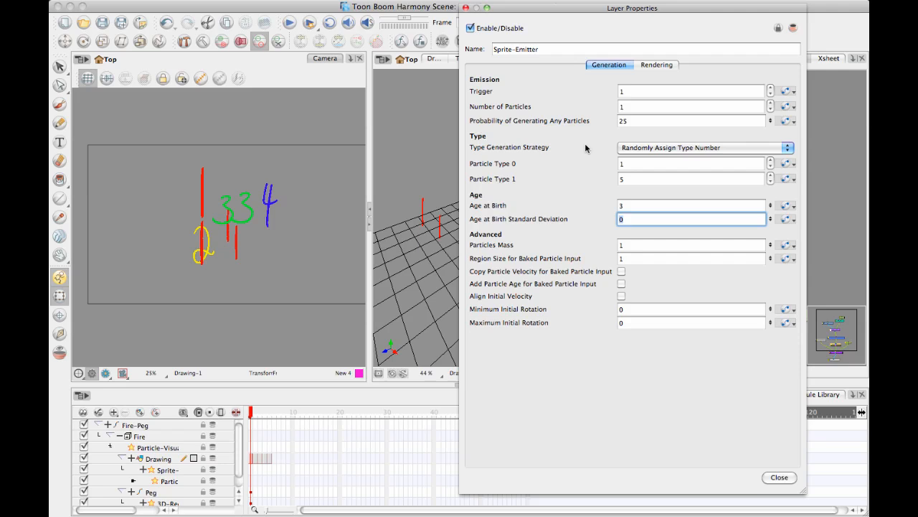
text(2)
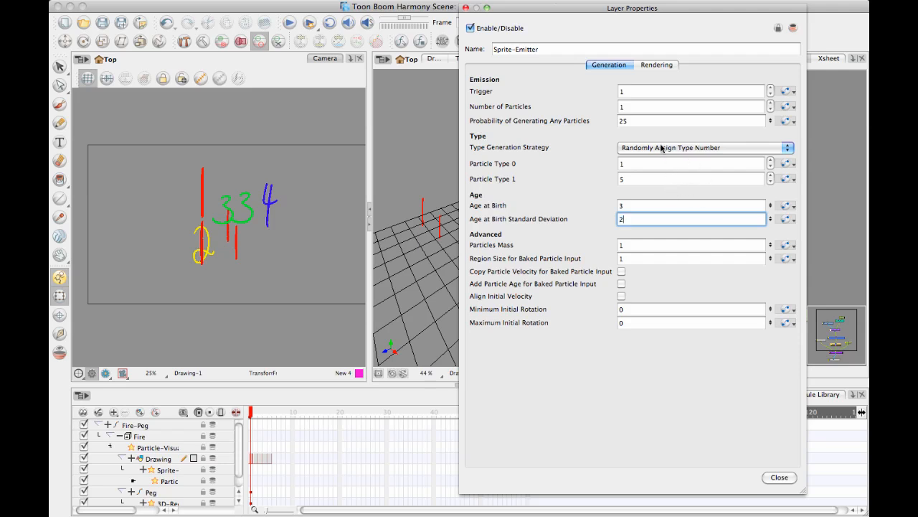
click(705, 147)
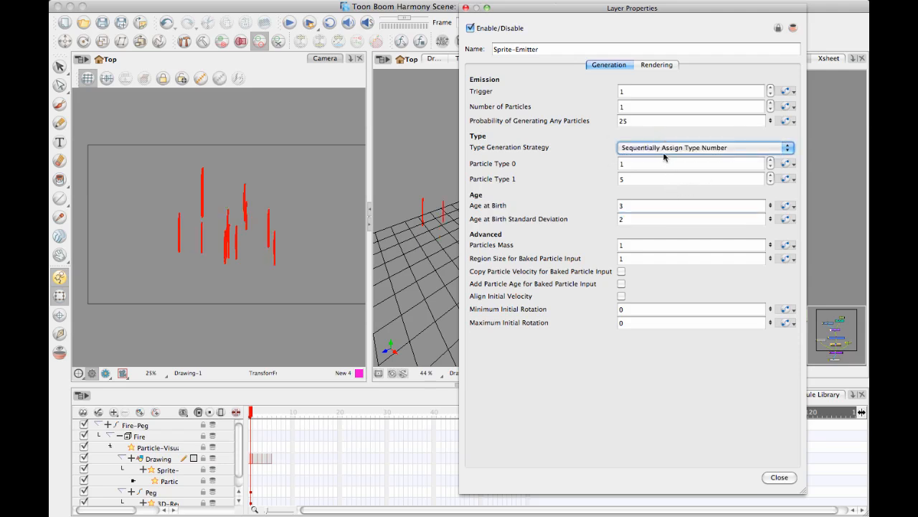
mouse_move(444, 294)
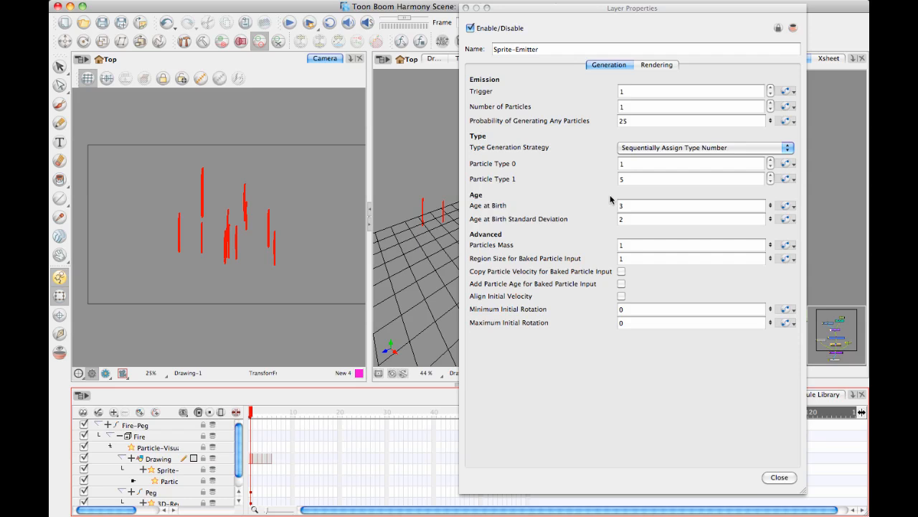
mouse_move(610, 197)
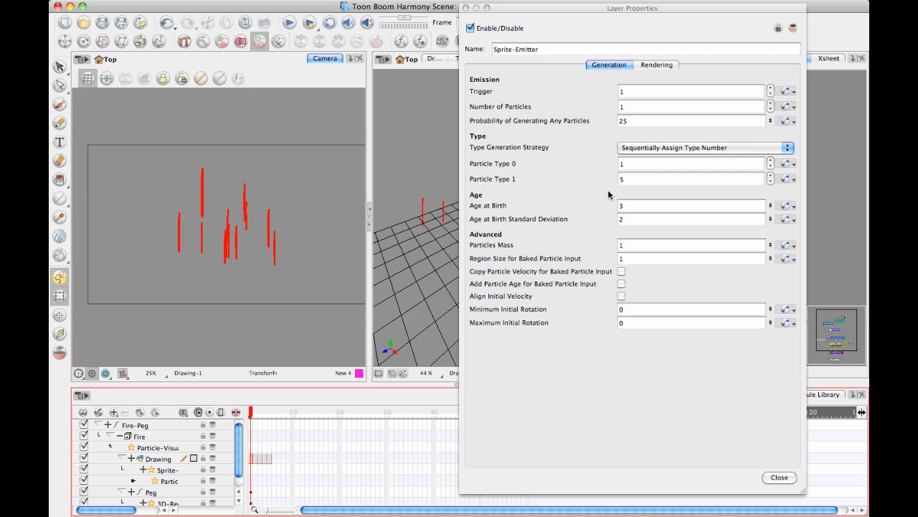
mouse_move(601, 185)
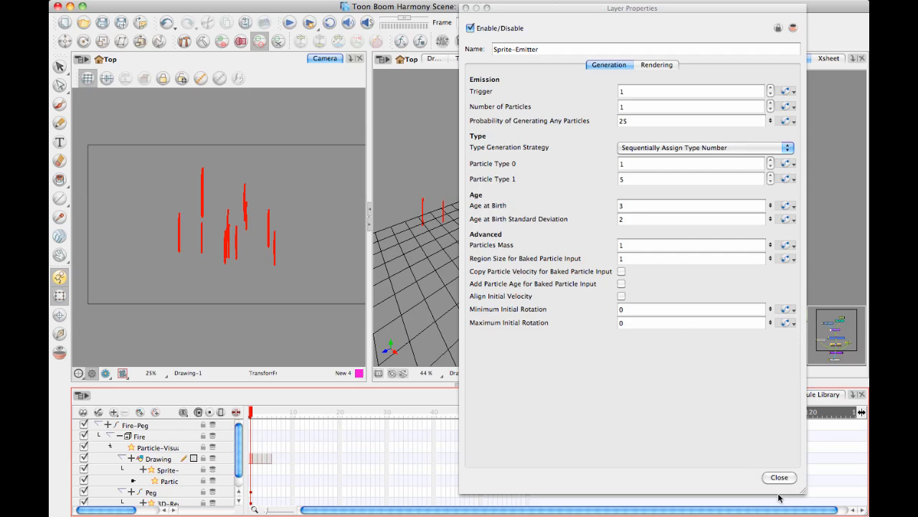
Close the Sprite-Emitter properties and import Particle > Replicators > Animated Grass
click(779, 477)
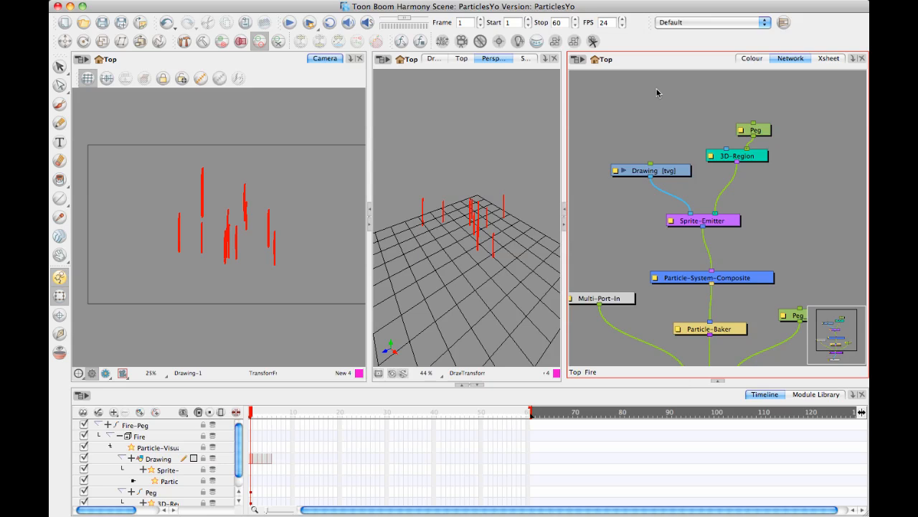
mouse_move(343, 239)
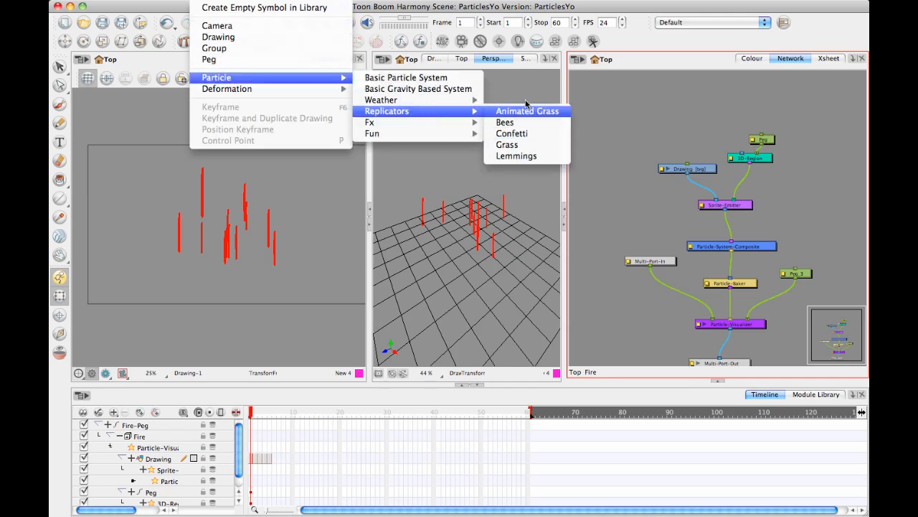
click(527, 110)
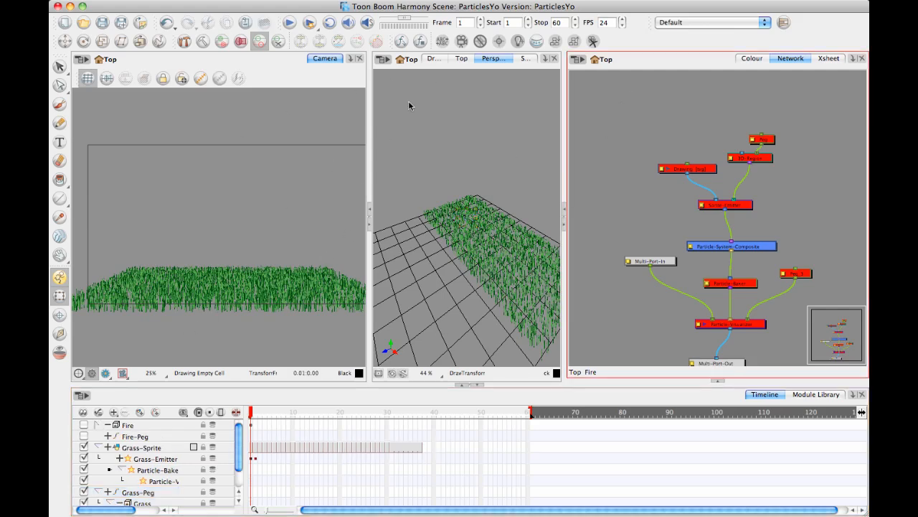
mouse_move(381, 276)
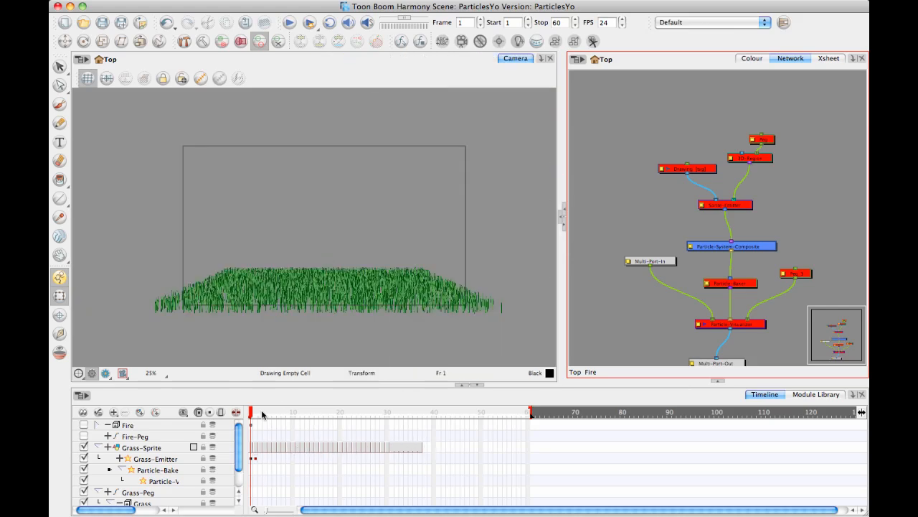
Scrub the grass animation to frame 23 and open the Grass group's emitter network
click(274, 412)
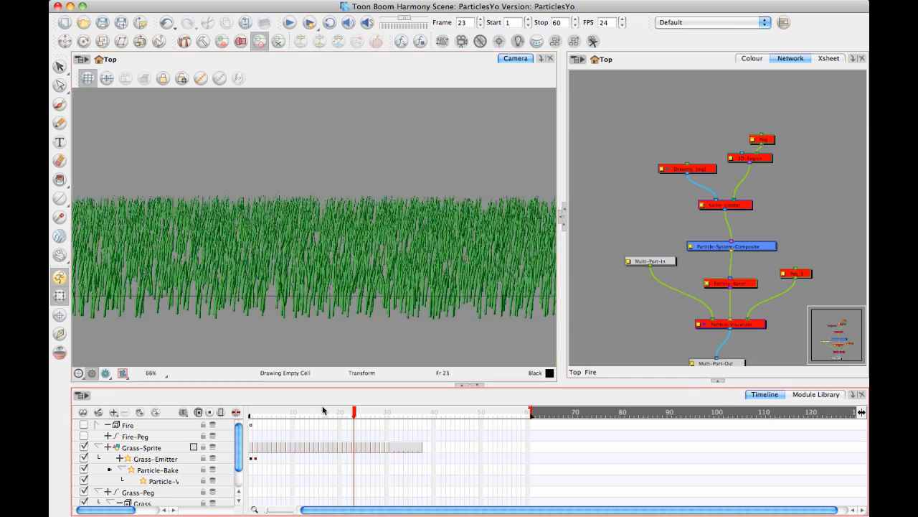
drag(352, 411, 316, 411)
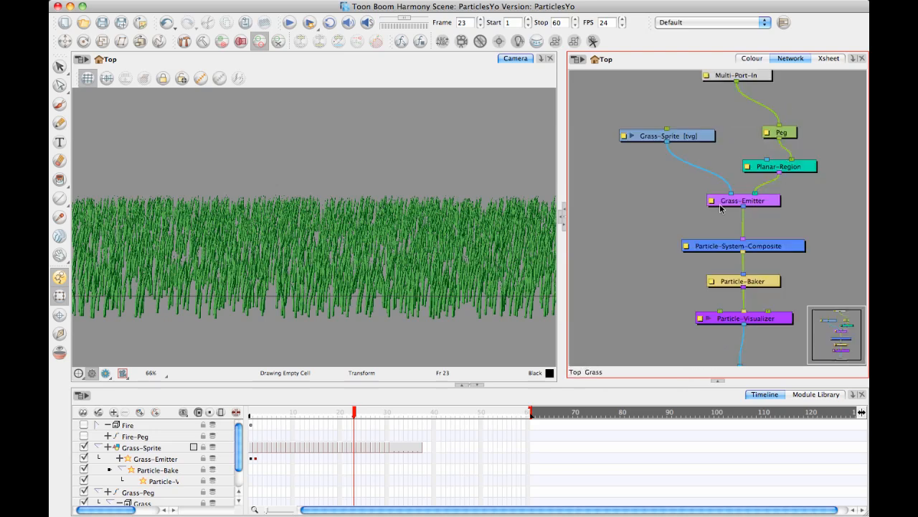
Open the Grass-Emitter's properties, enter 3, and view its Rendering tab (Use Age, 35 drawings)
double_click(743, 200)
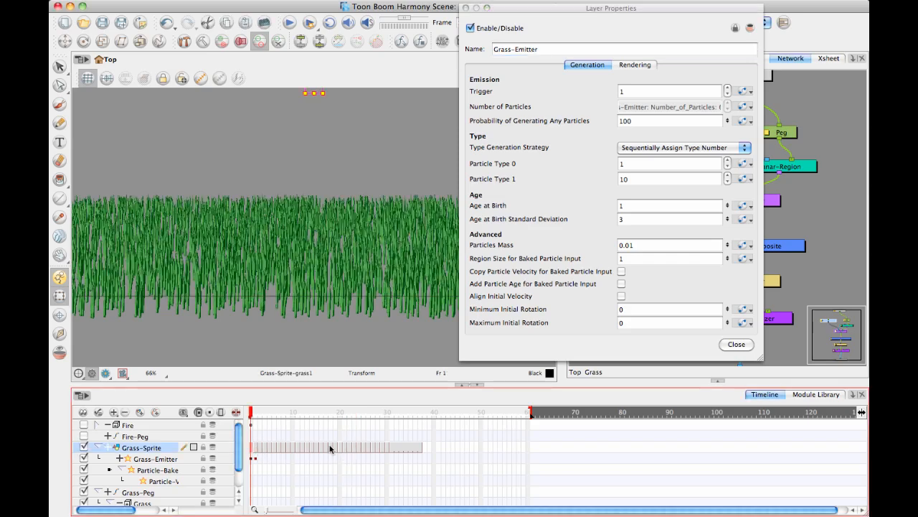
mouse_move(300, 465)
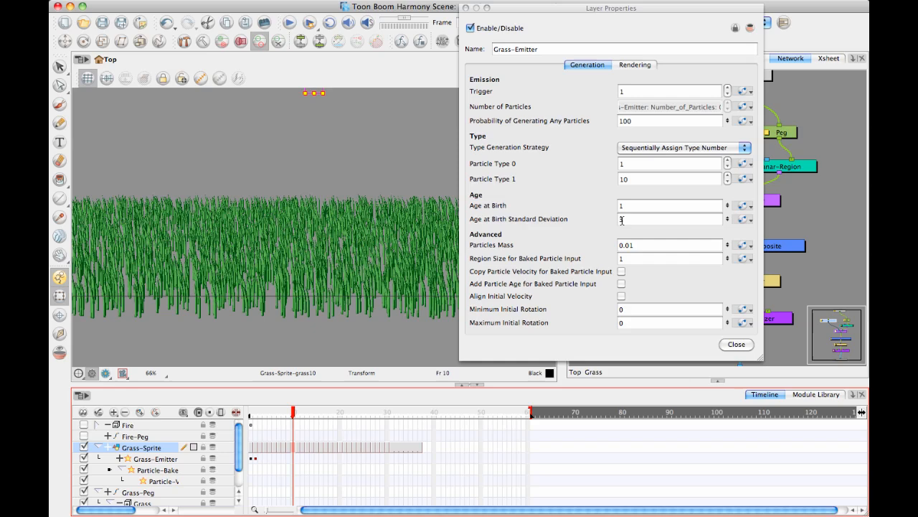
text(3)
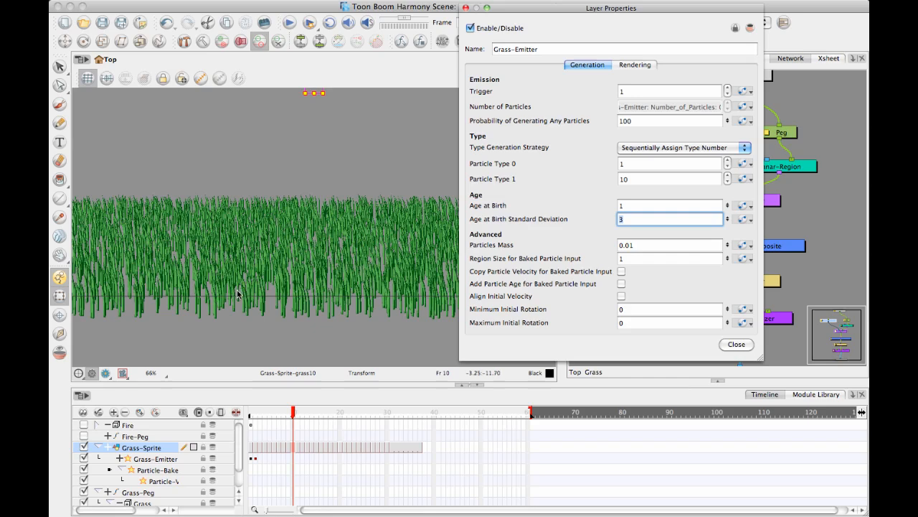
mouse_move(430, 95)
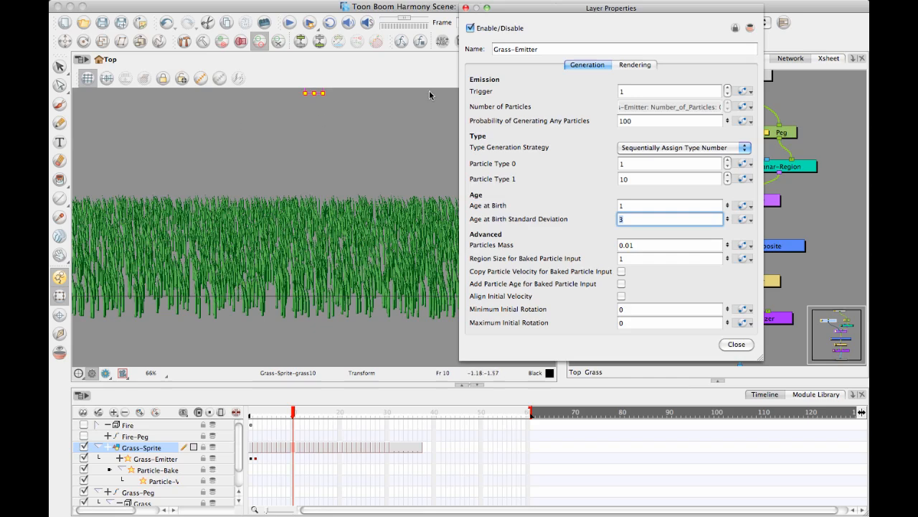
click(634, 64)
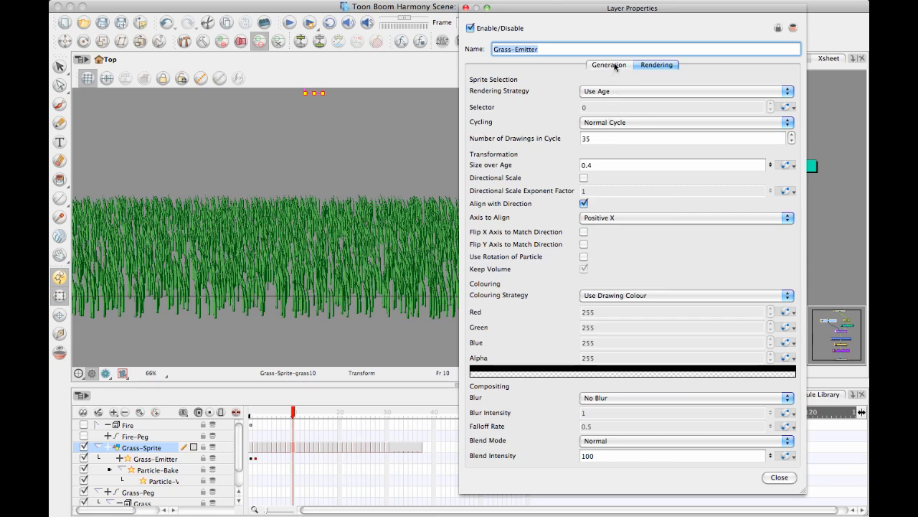
click(608, 65)
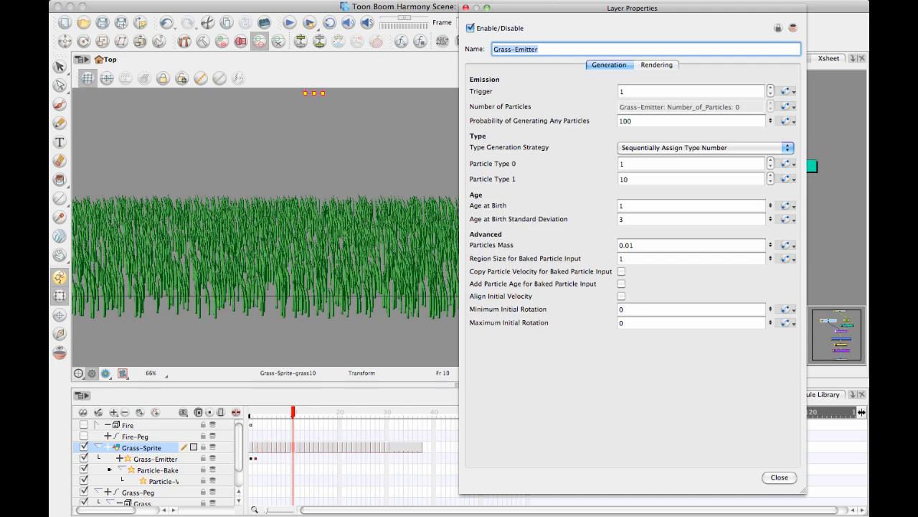
click(655, 64)
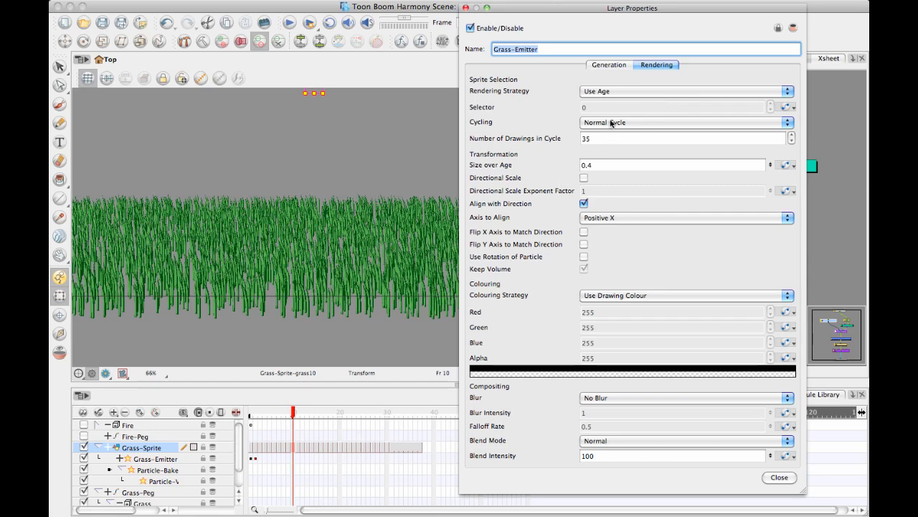
mouse_move(610, 91)
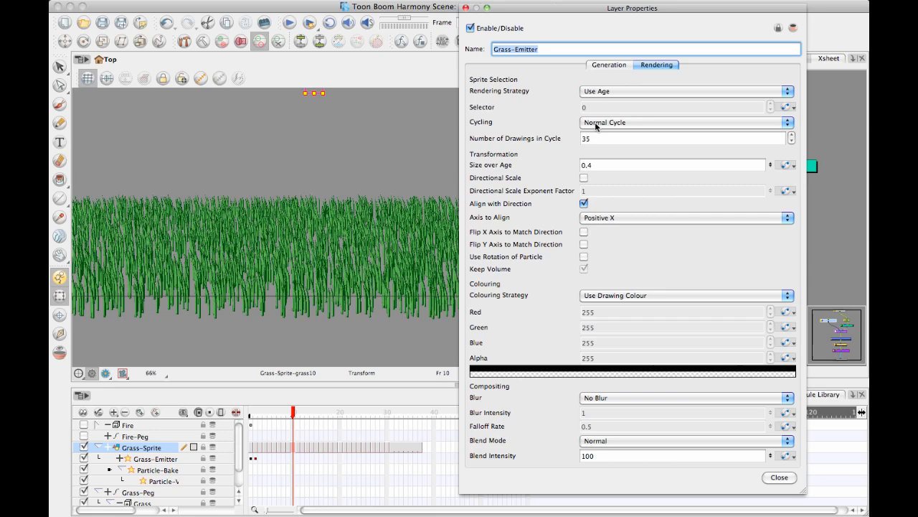
mouse_move(613, 115)
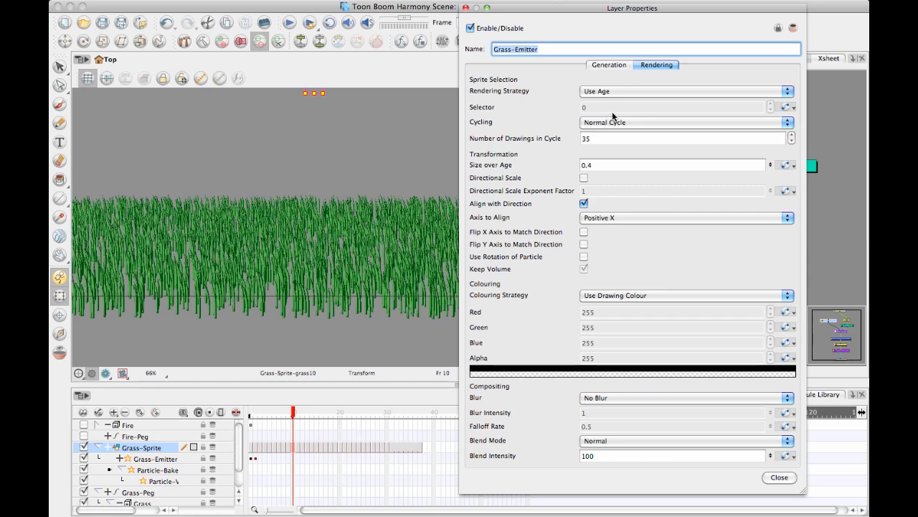
click(609, 65)
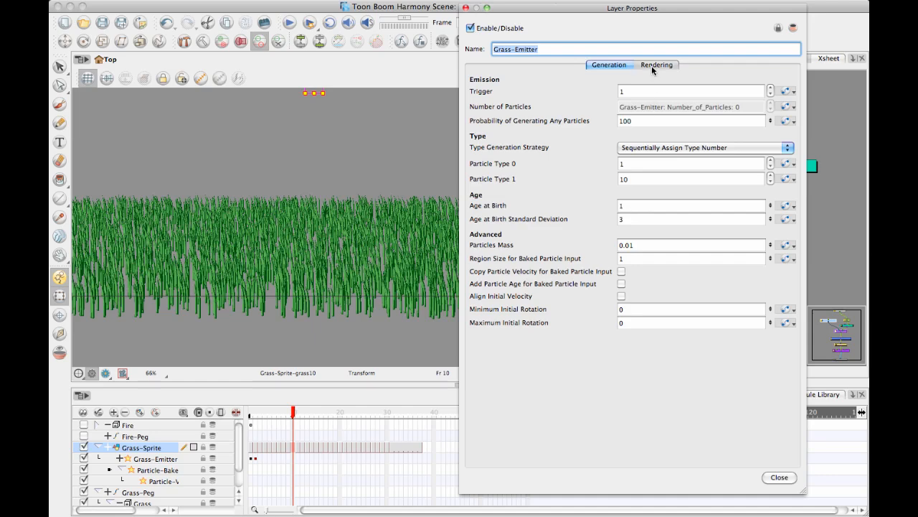
click(656, 65)
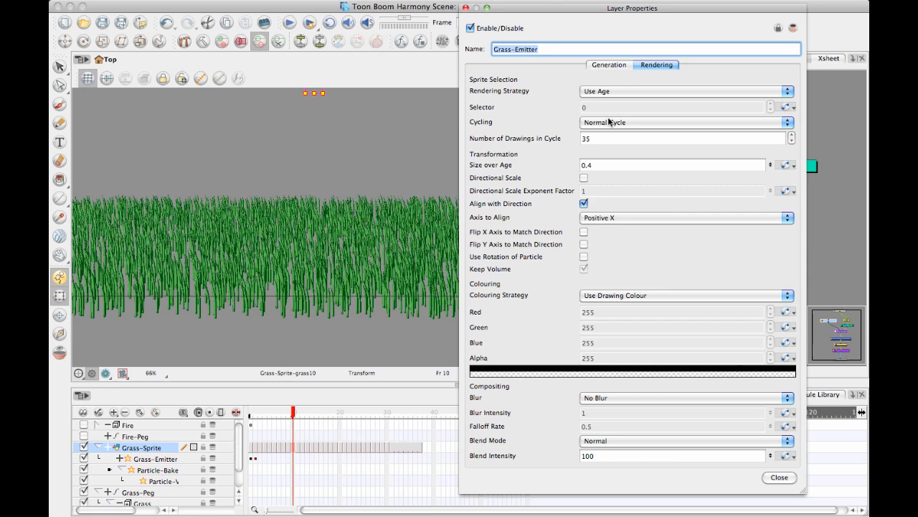
mouse_move(617, 91)
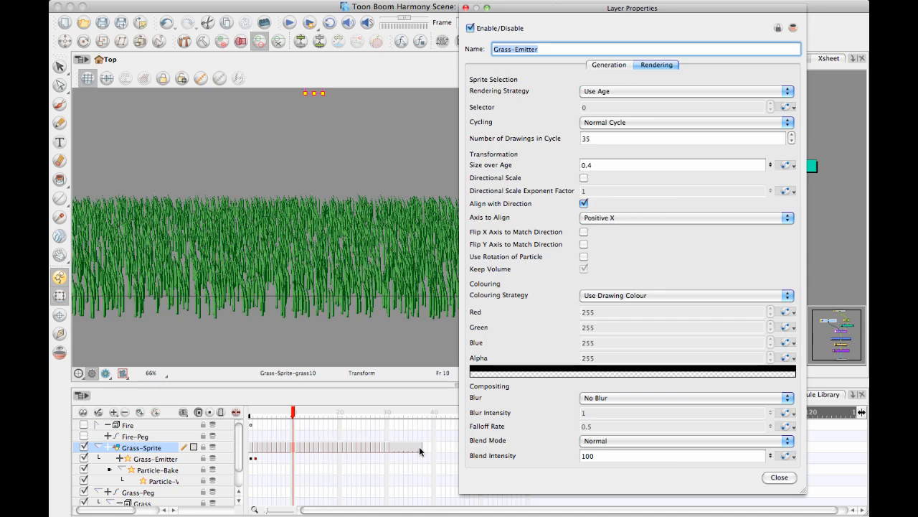
mouse_move(415, 447)
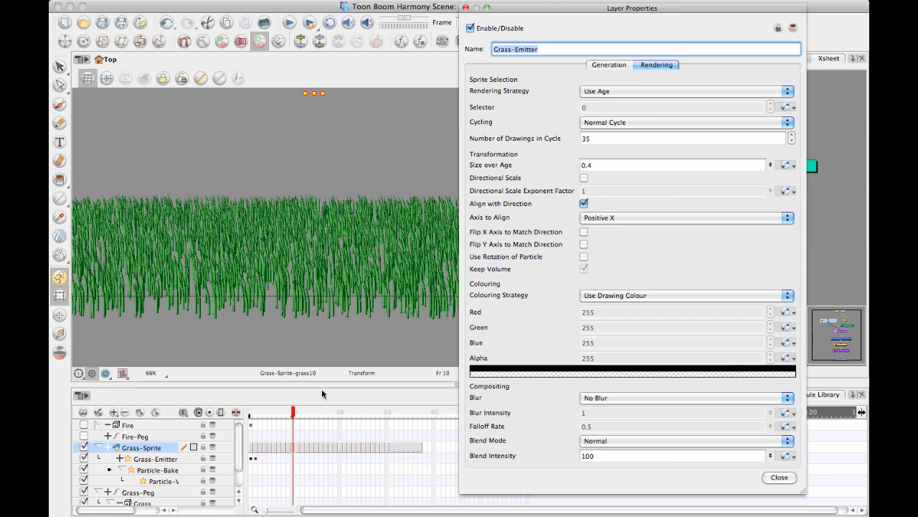
mouse_move(388, 499)
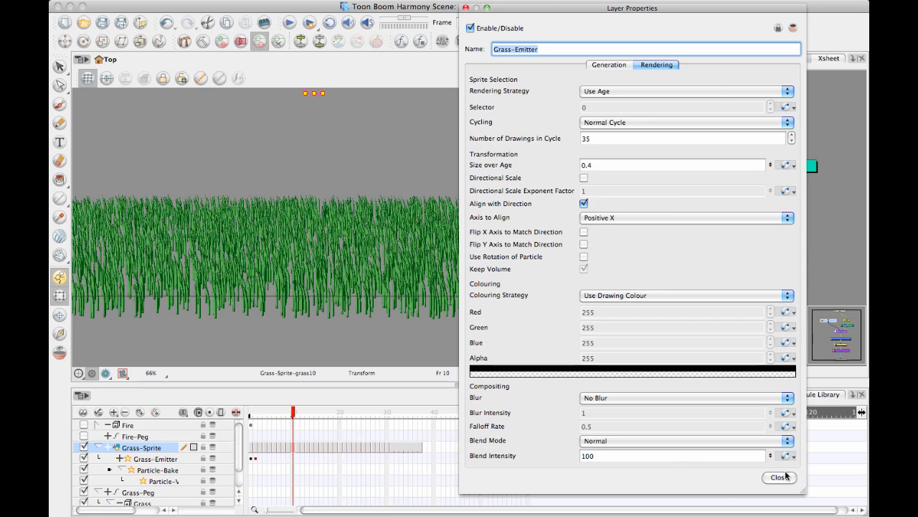
Close the Grass-Emitter's Layer Properties window to return to the Grass node network
click(778, 476)
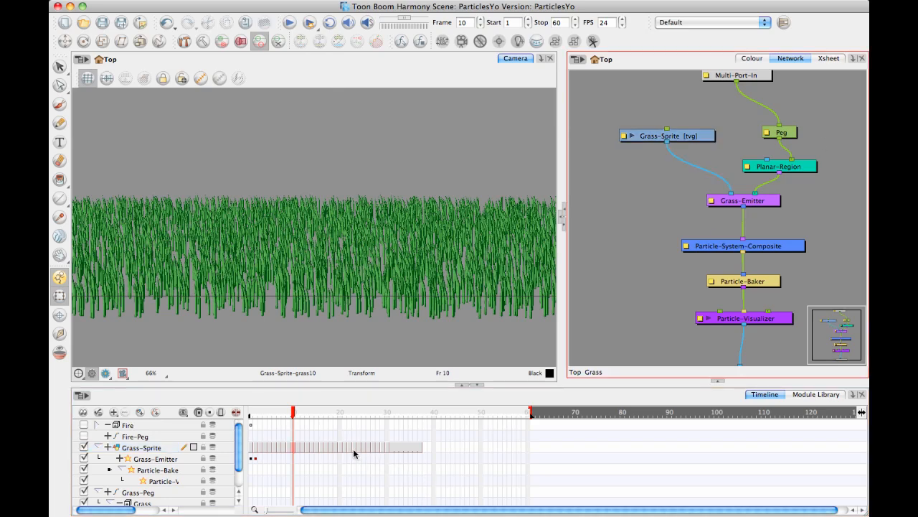
mouse_move(305, 484)
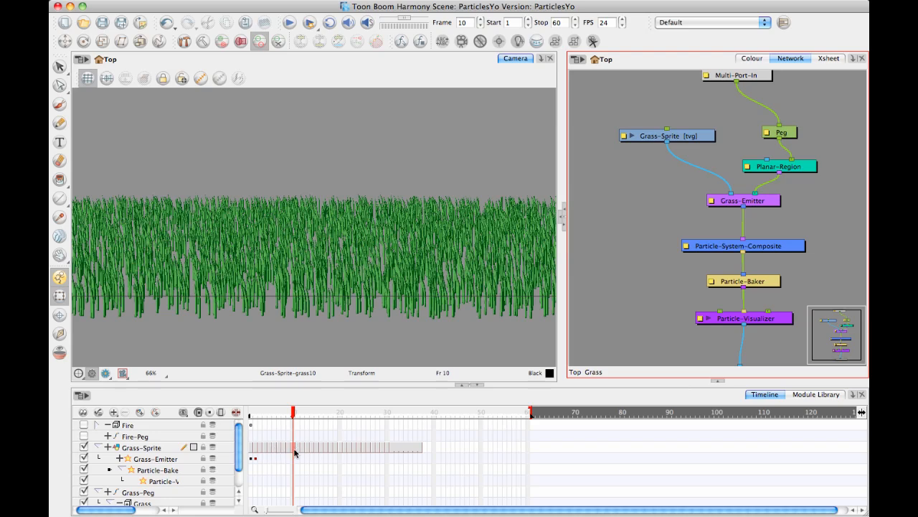
mouse_move(260, 408)
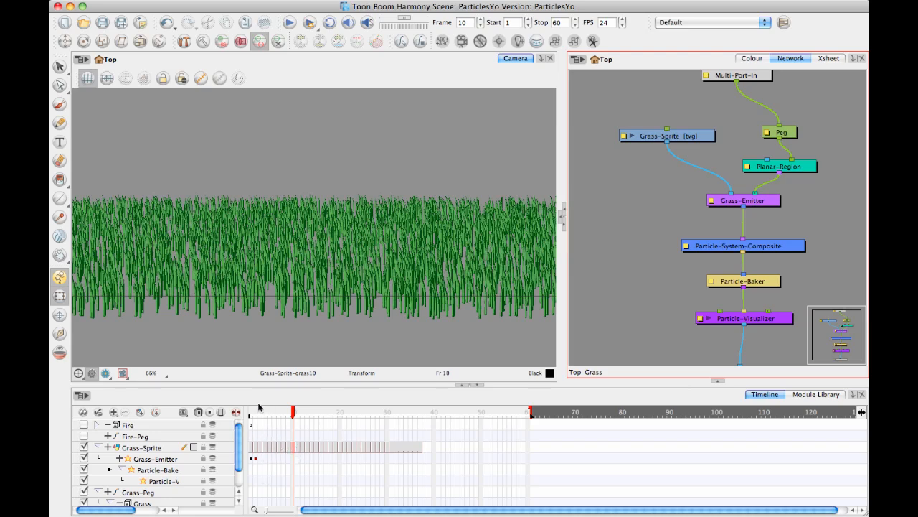
mouse_move(523, 107)
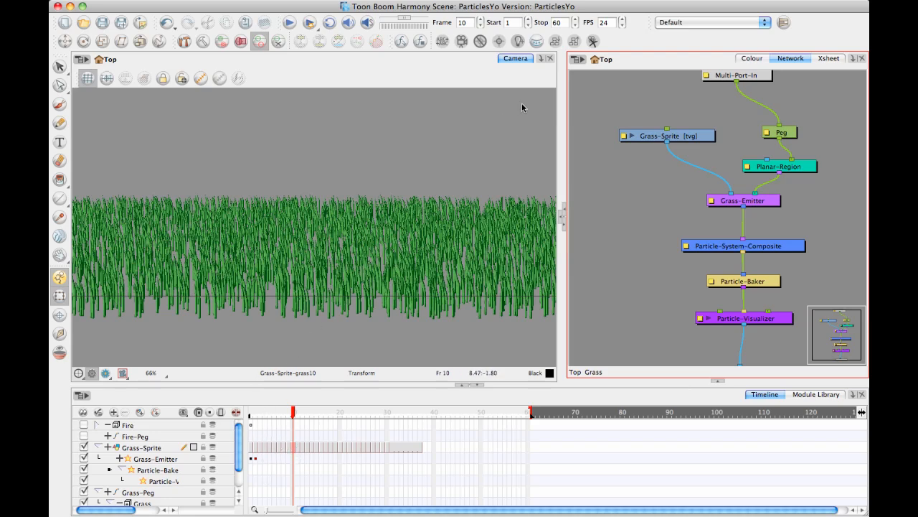